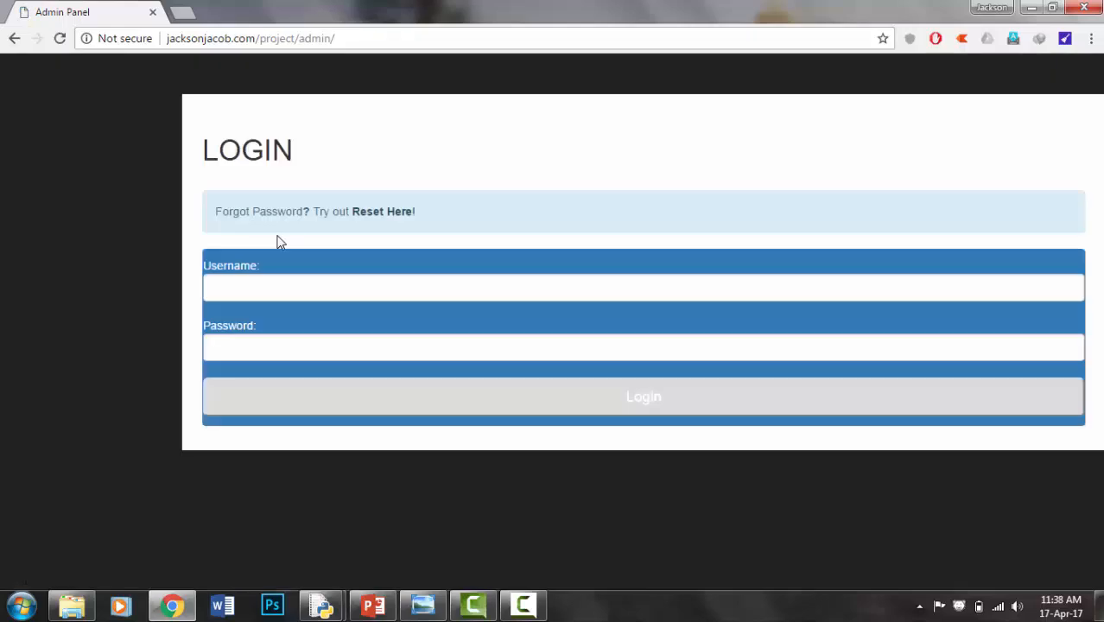
Step: Submit the admin username and password on the SAA login page, then minimize Chrome
type("a")
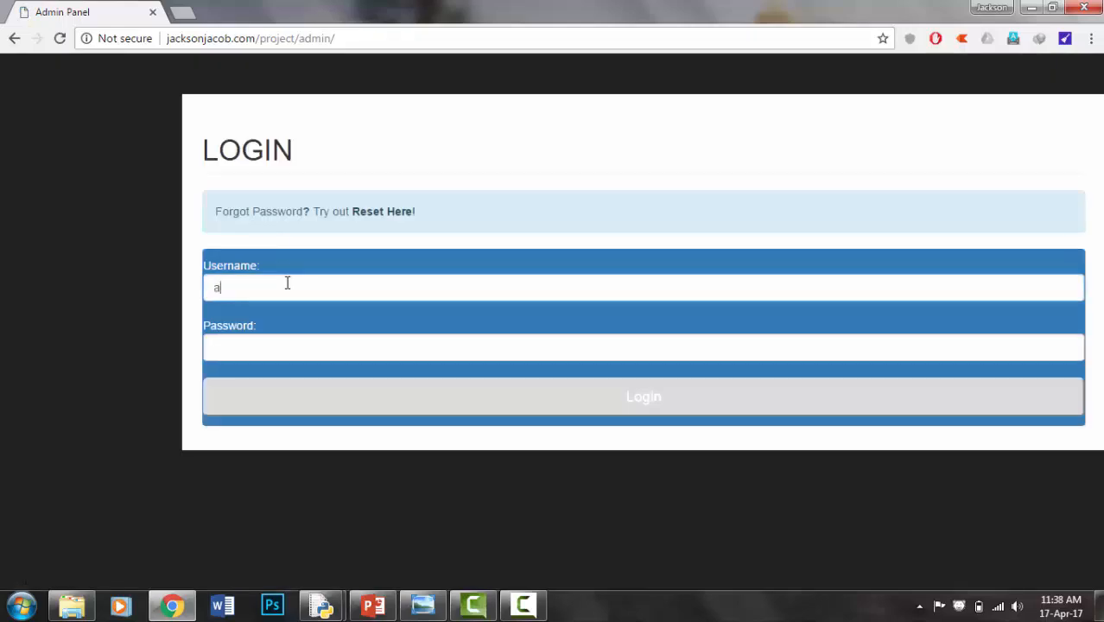
type("nju")
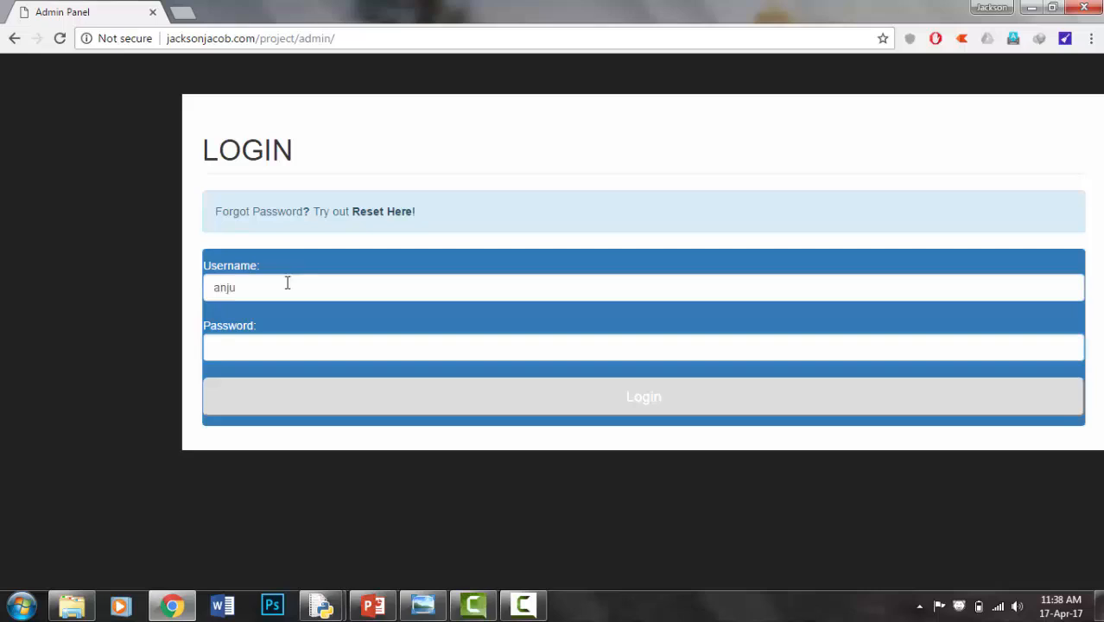
left_click(643, 396)
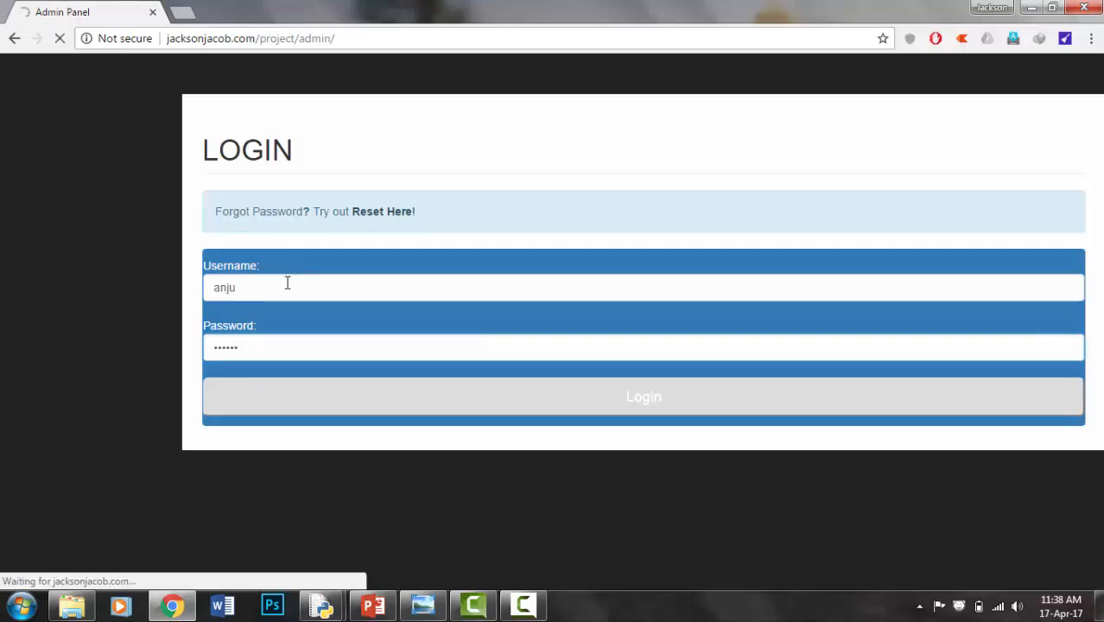
left_click(644, 396)
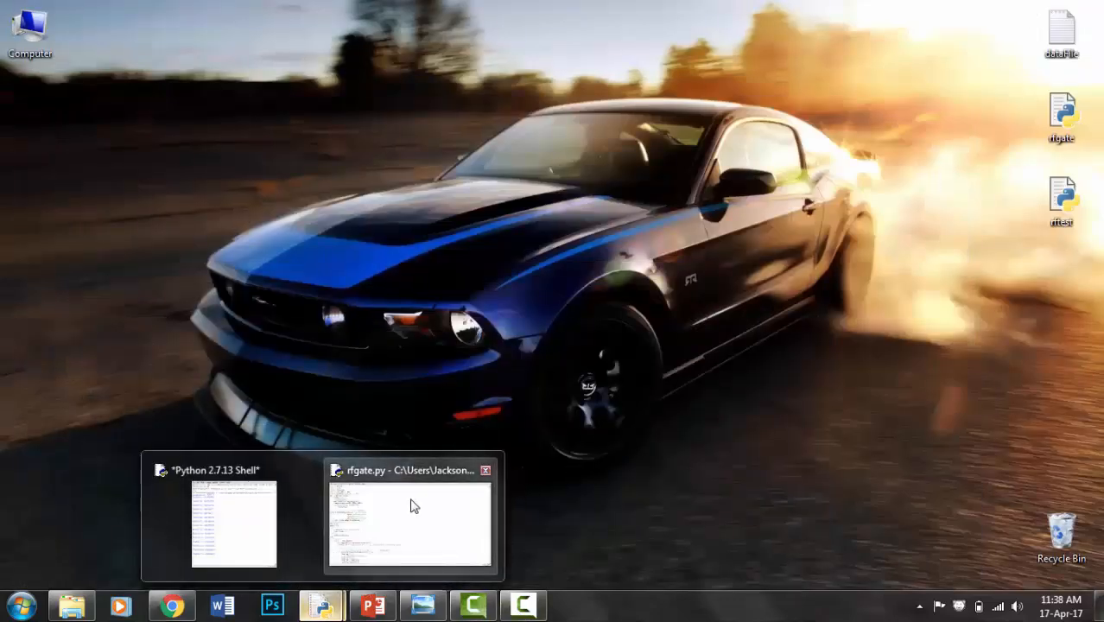
Step: Bring up the running rfgate.py Python Shell and close it
left_click(410, 523)
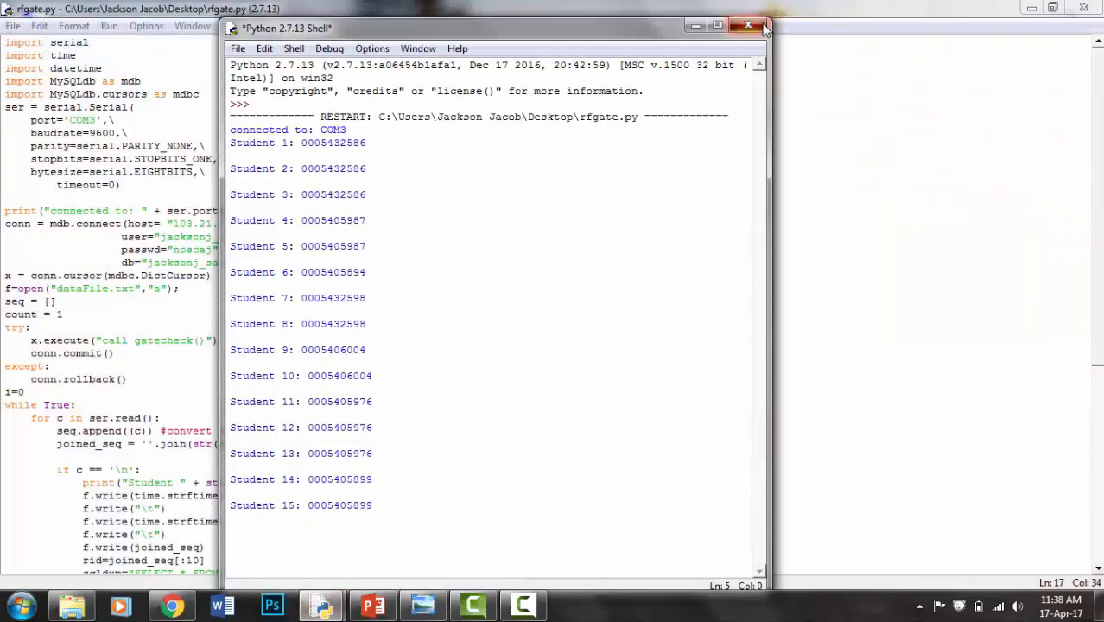
left_click(748, 24)
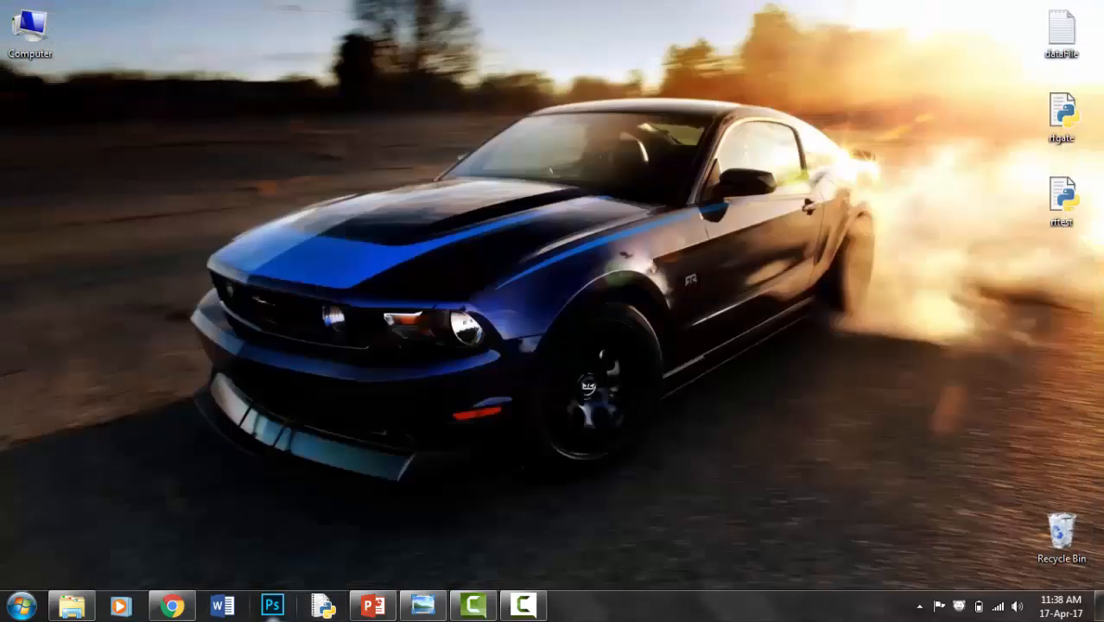
Step: Launch Python IDLE from a 'python' Start search and open rftest.py from the Desktop
type("p")
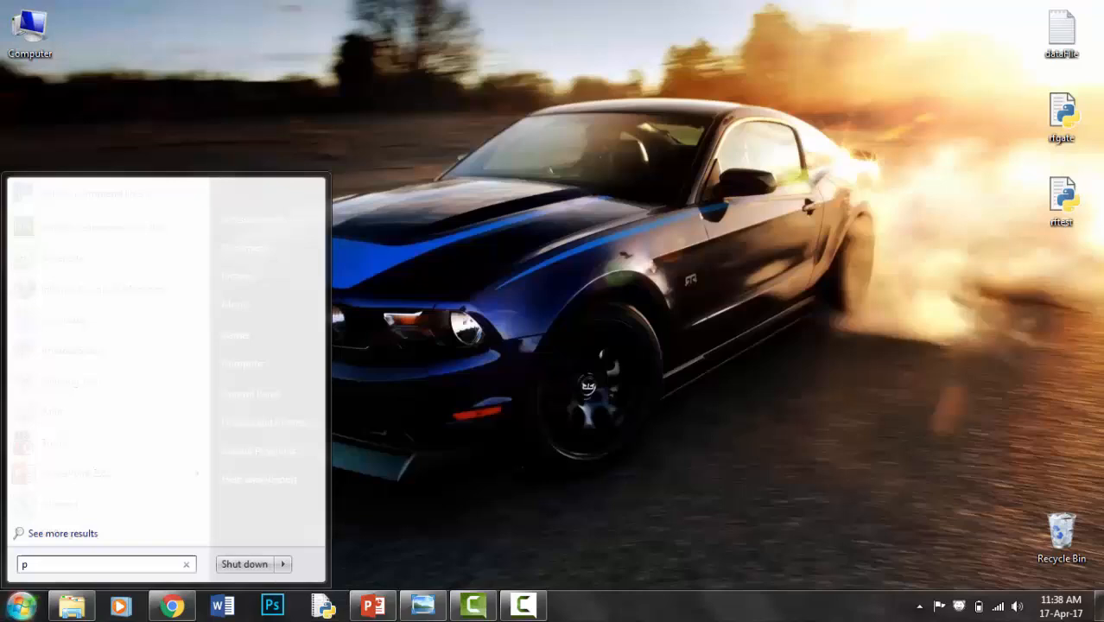
type("yth")
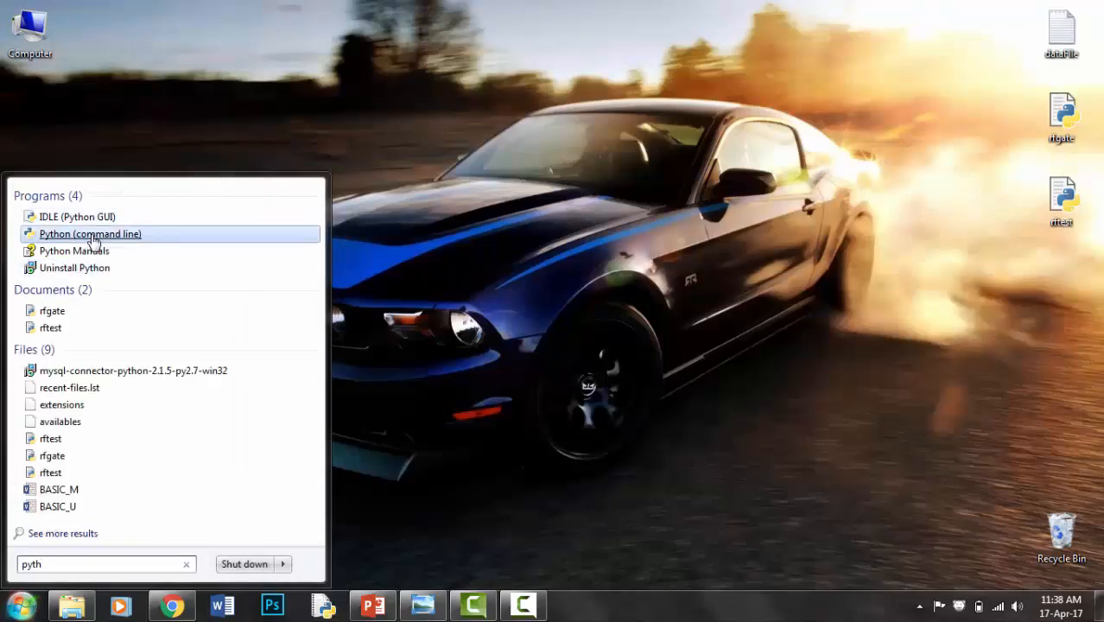
left_click(90, 233)
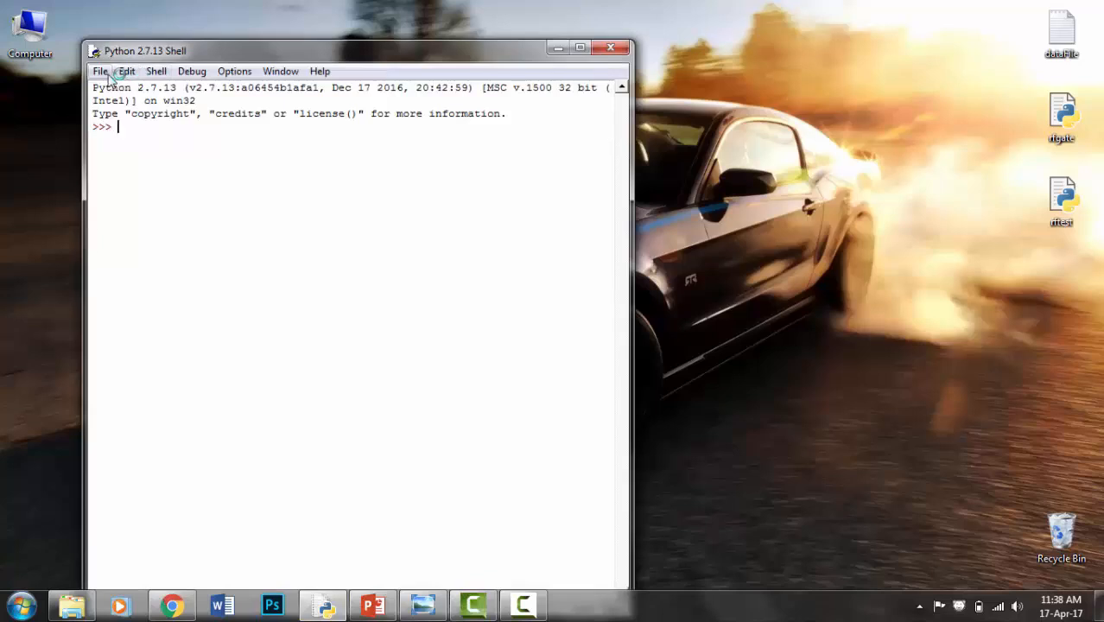
left_click(100, 71)
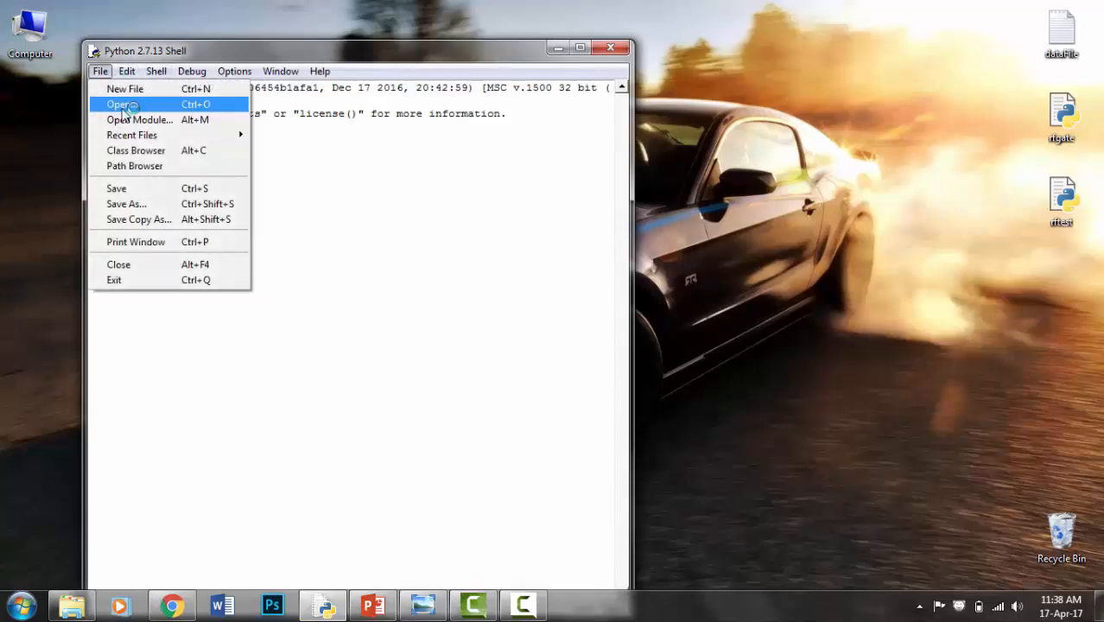
left_click(120, 104)
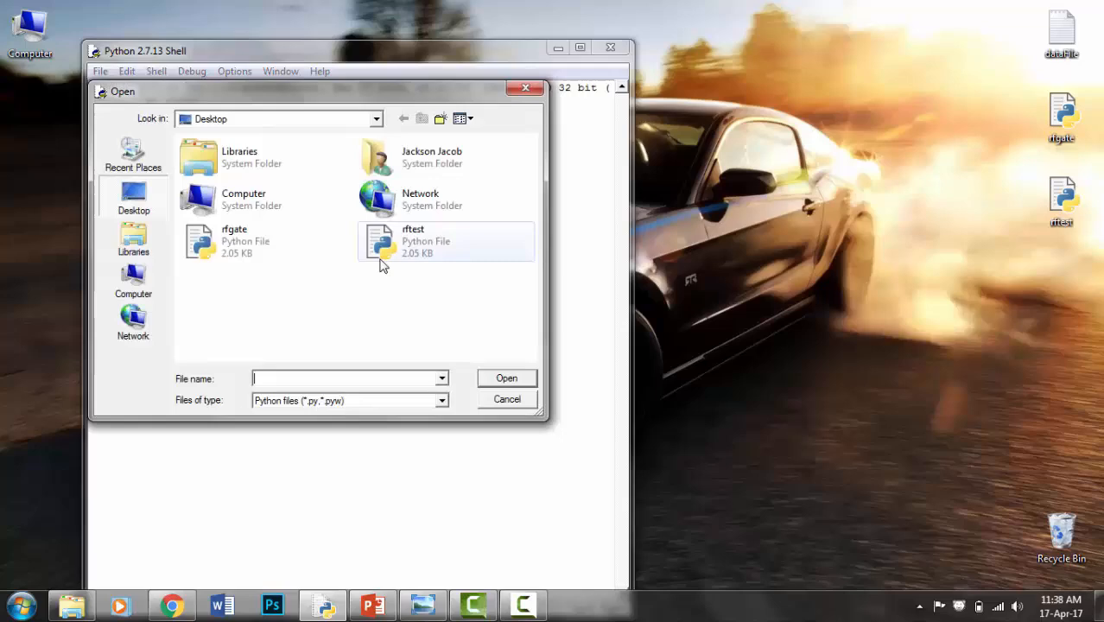
double_click(413, 240)
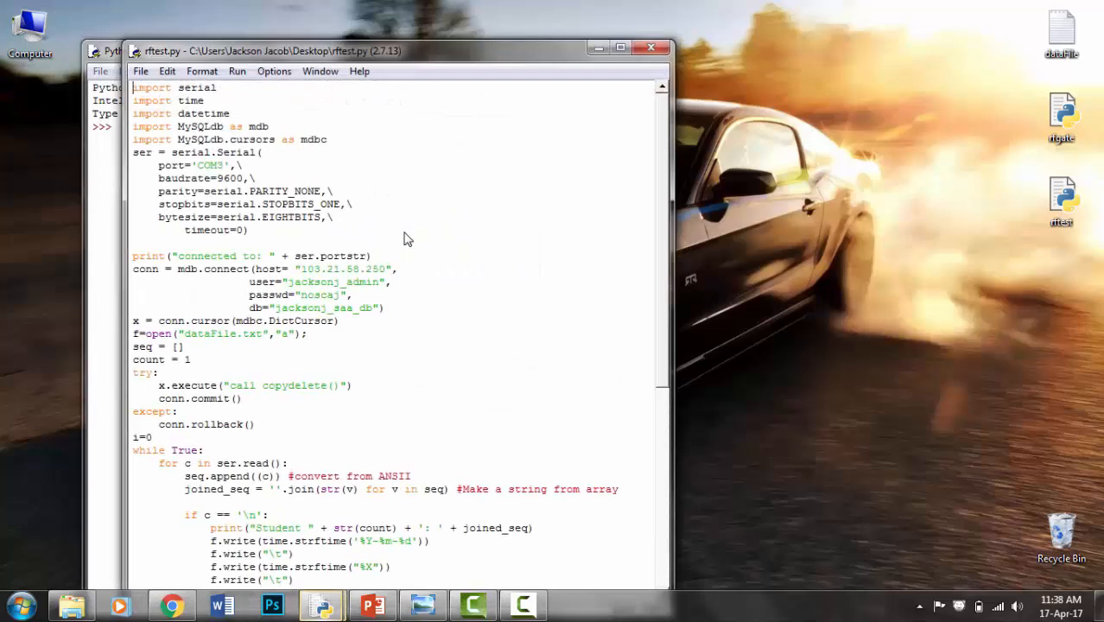
mouse_move(629, 63)
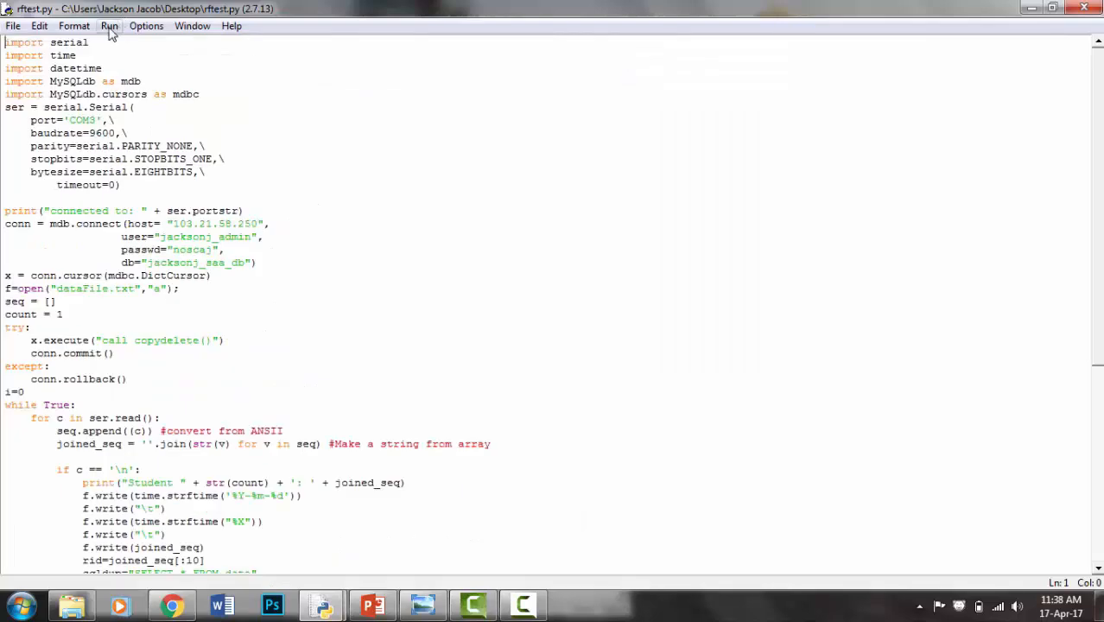
Step: Run rftest.py as a module so it reads eight student cards over COM3
left_click(109, 25)
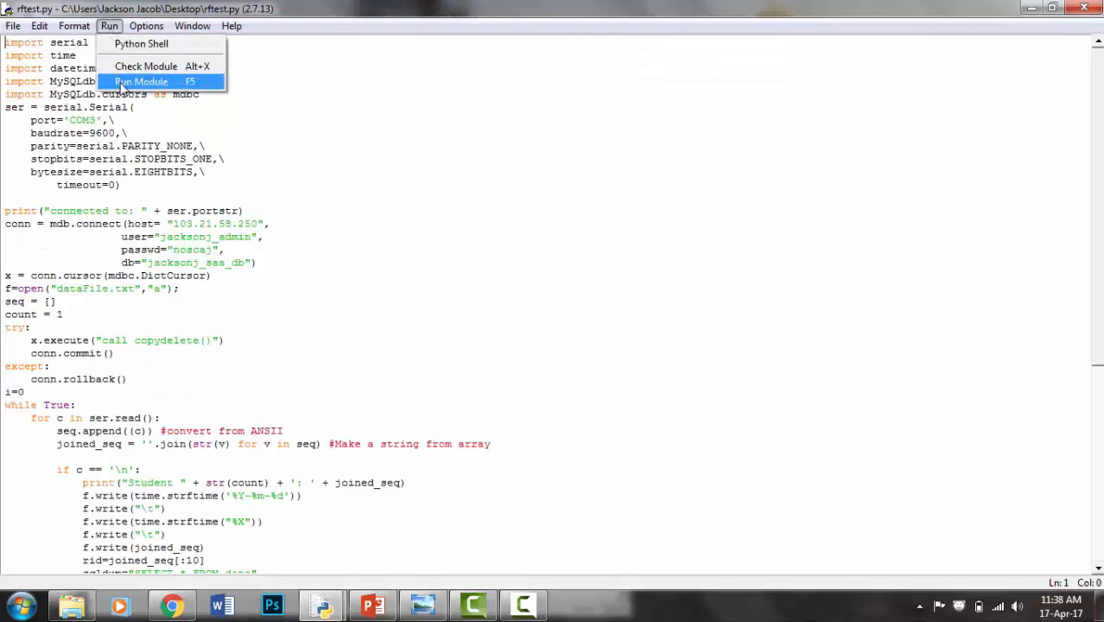
left_click(140, 82)
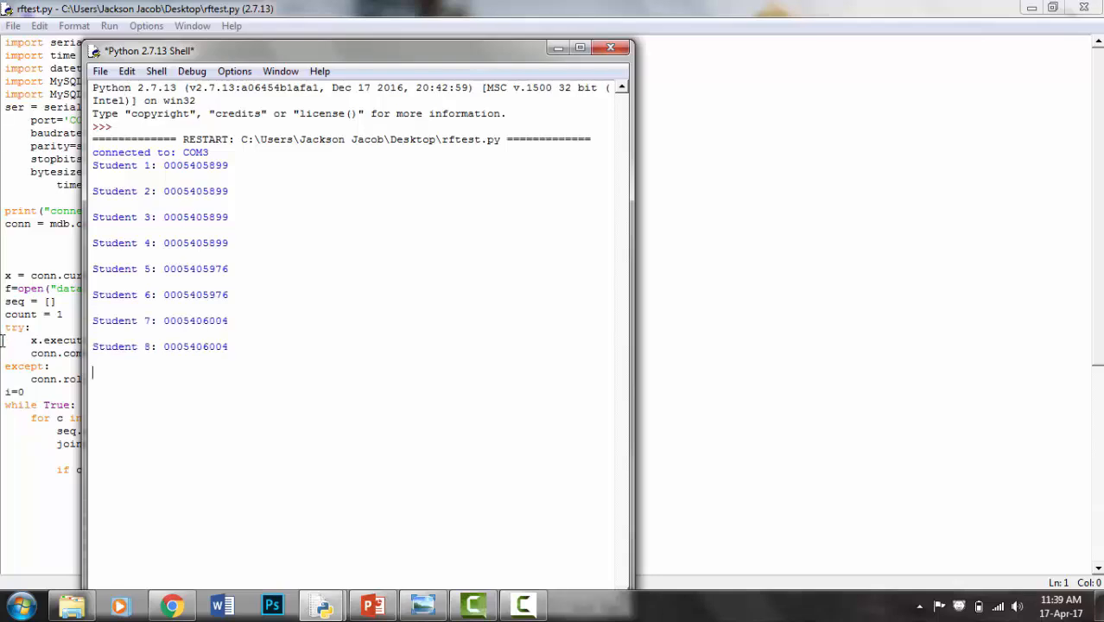
mouse_move(172, 604)
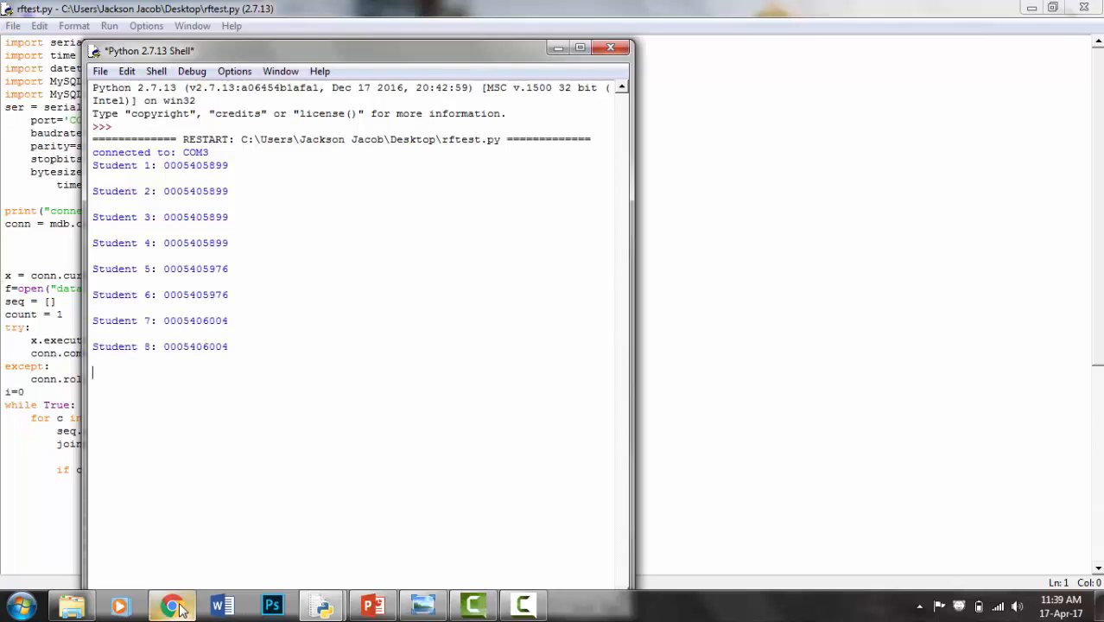
Step: Reload the dashboard to 3 late, 9 absent, and view the 17/04/2017 Absentee Report
left_click(171, 604)
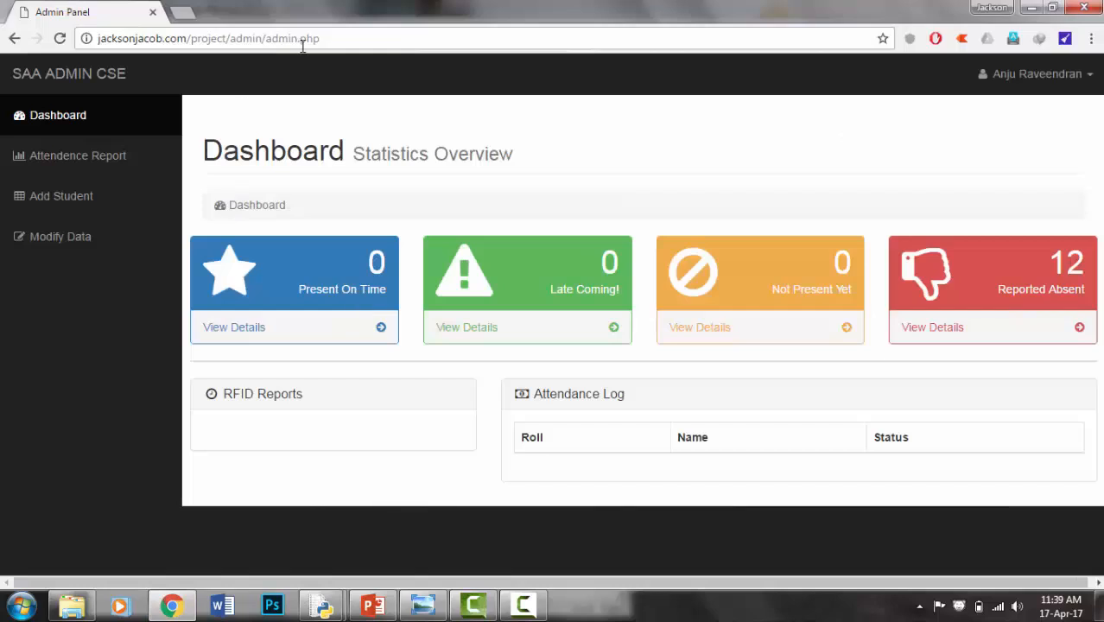
left_click(207, 38)
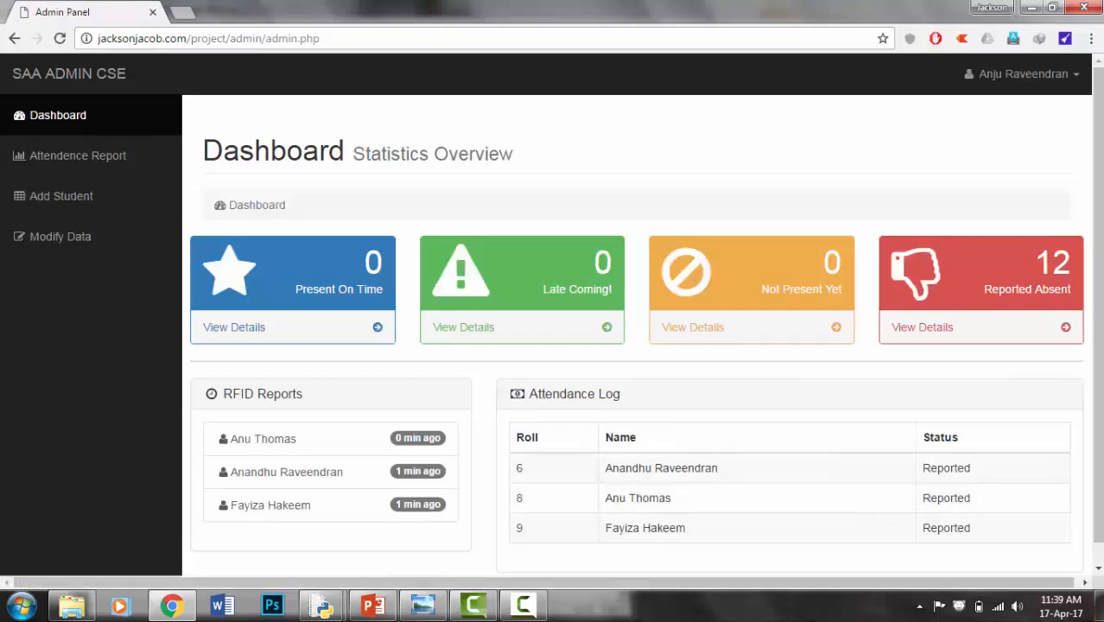
scroll("up", 3)
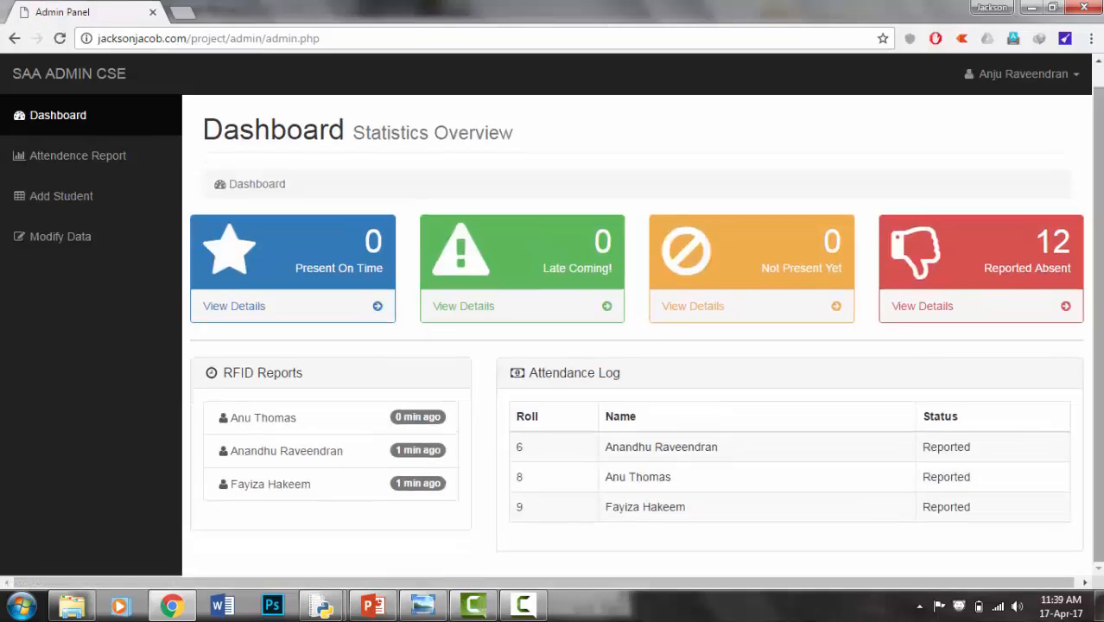
mouse_move(475, 319)
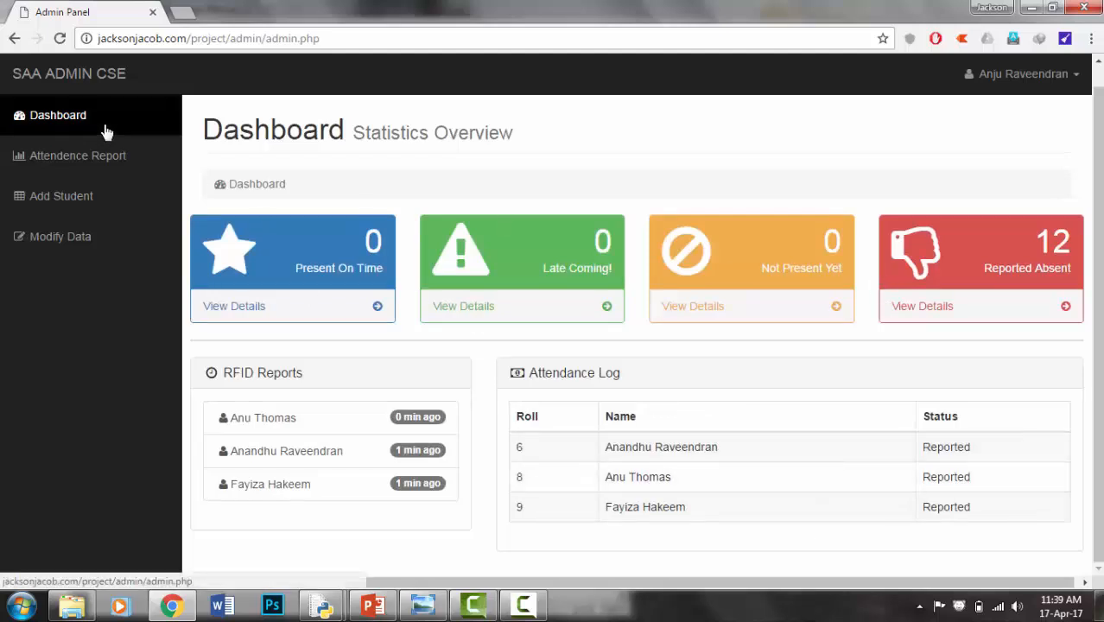
left_click(58, 115)
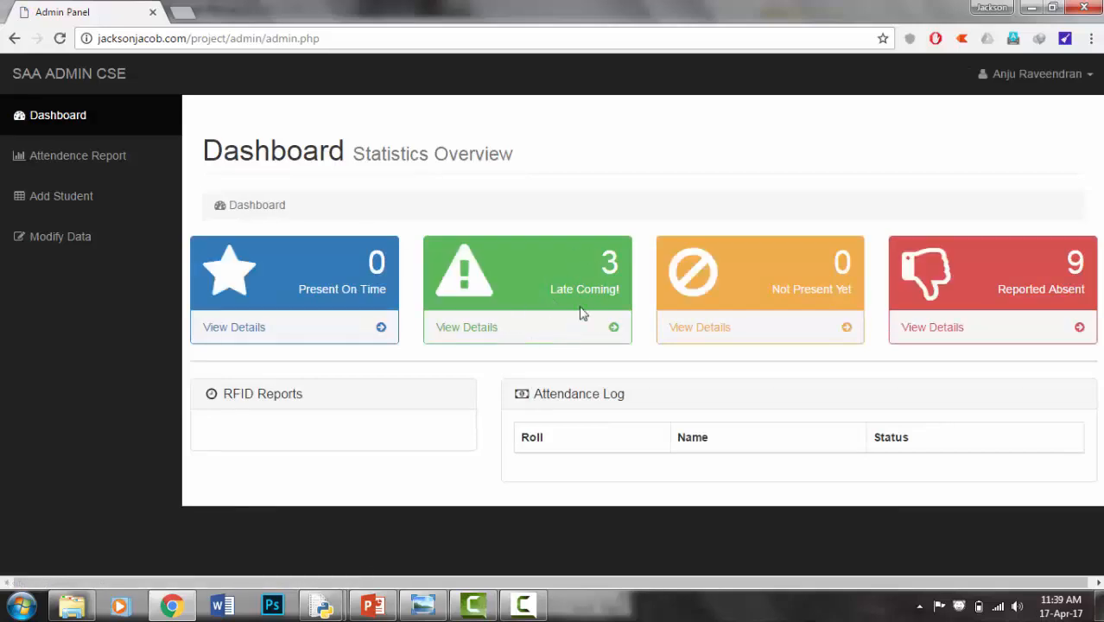
mouse_move(1025, 294)
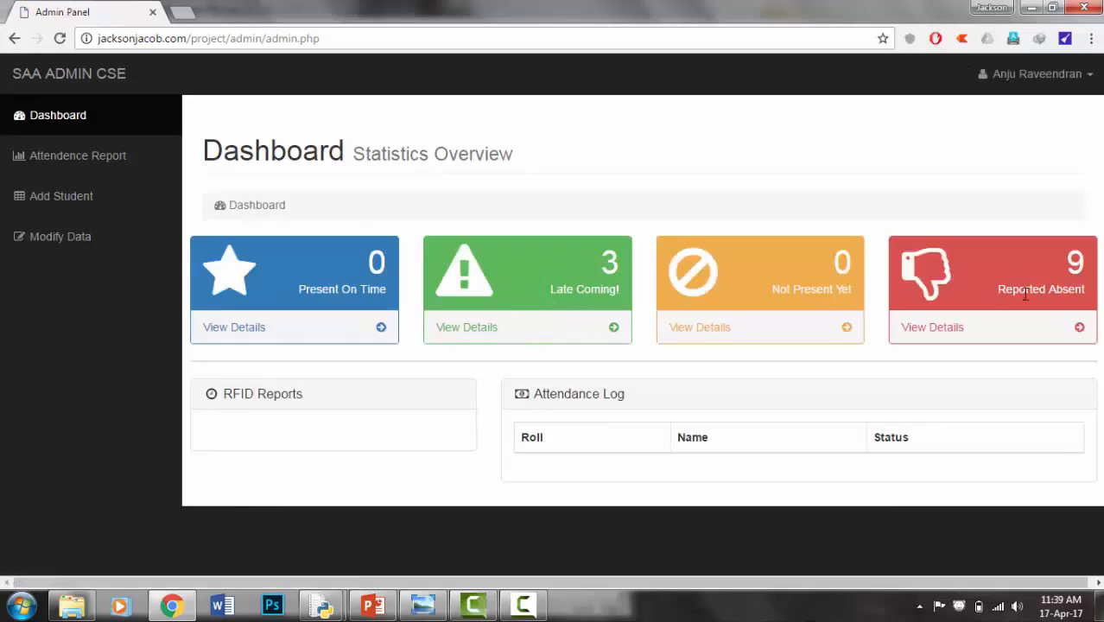
mouse_move(794, 440)
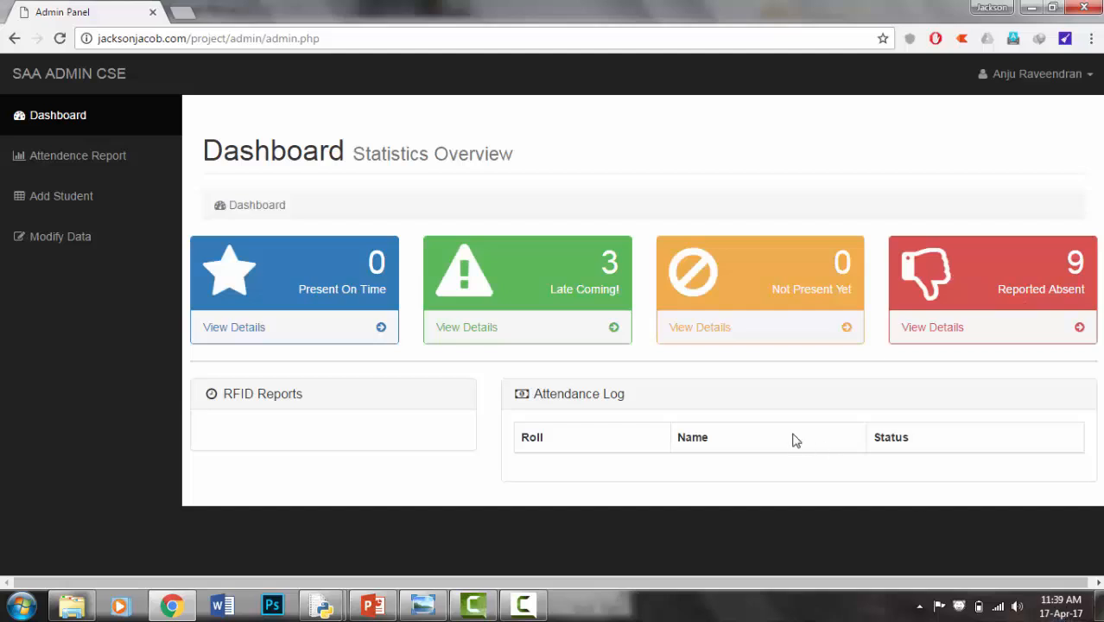
mouse_move(926, 337)
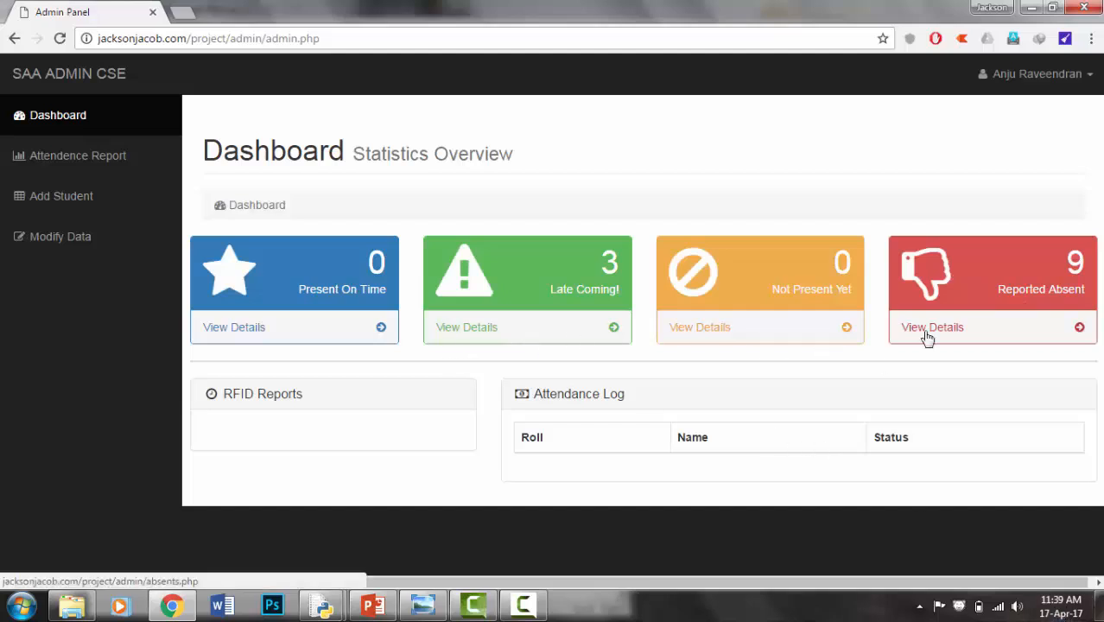
left_click(932, 326)
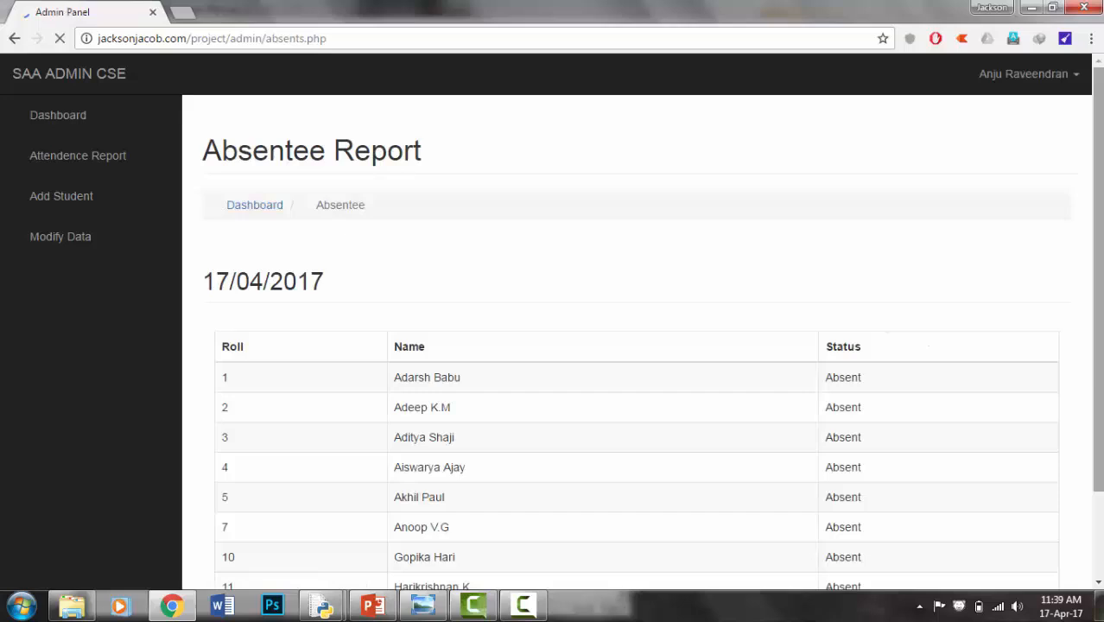
scroll("down", 3)
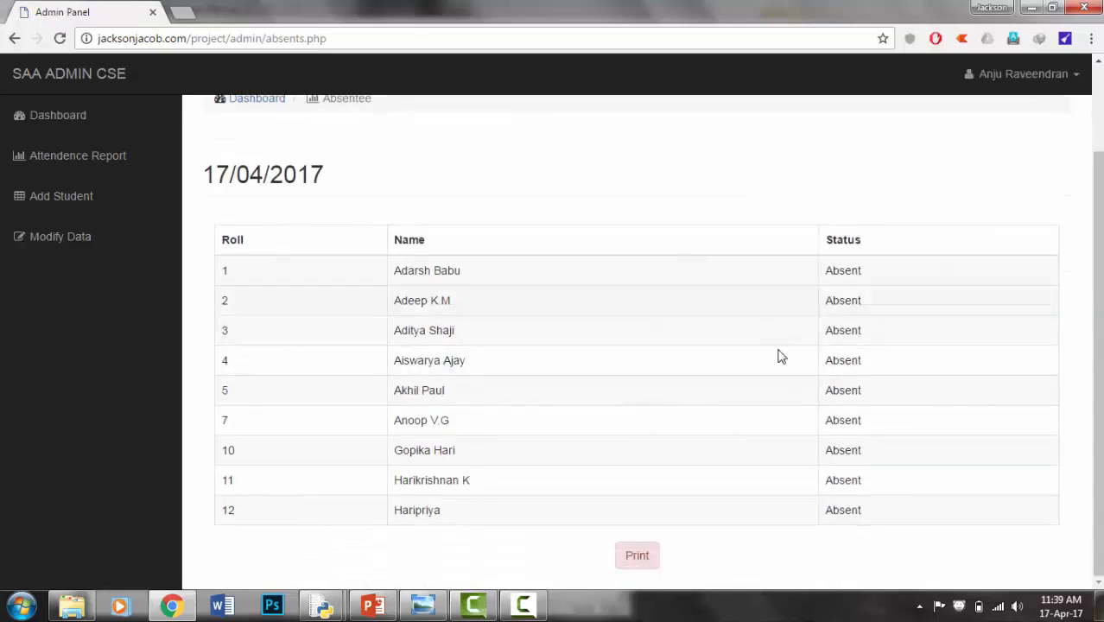
mouse_move(510, 401)
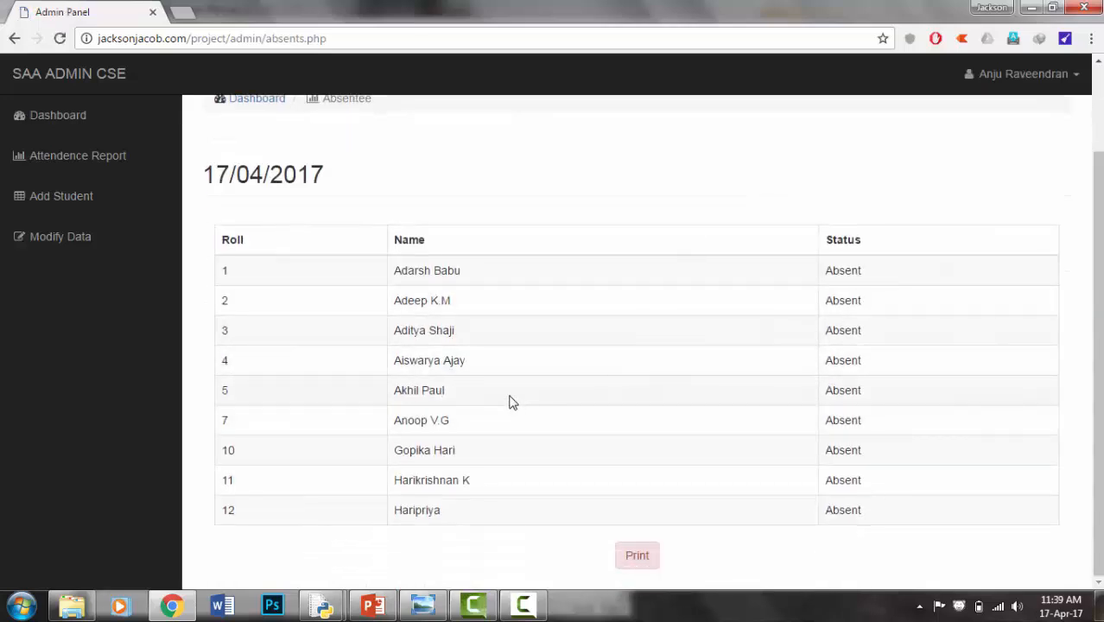
mouse_move(312, 198)
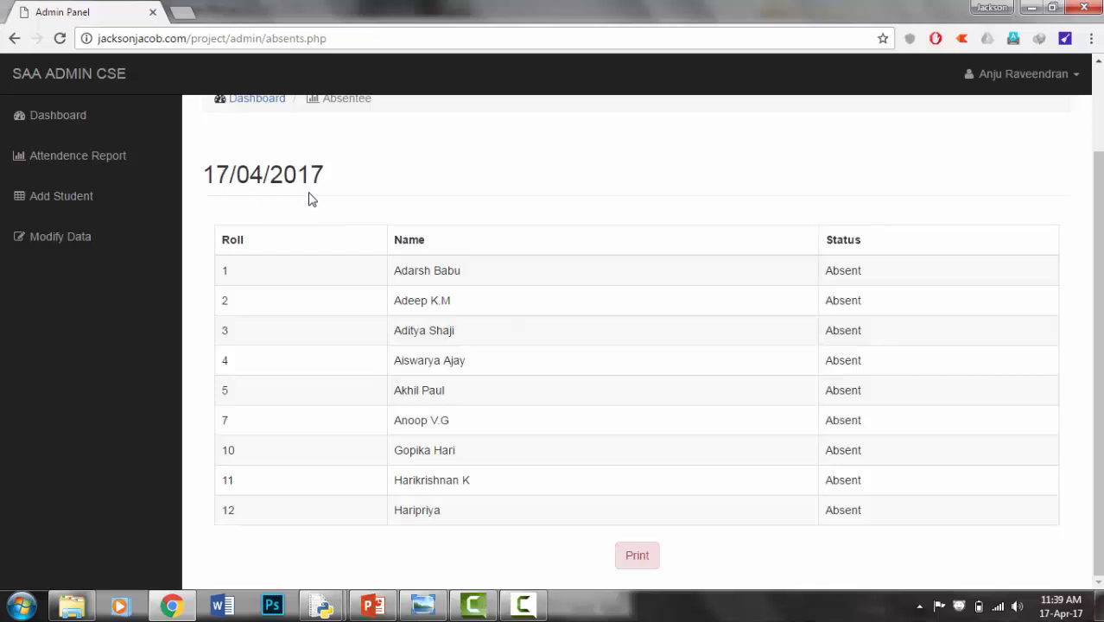
left_click(636, 554)
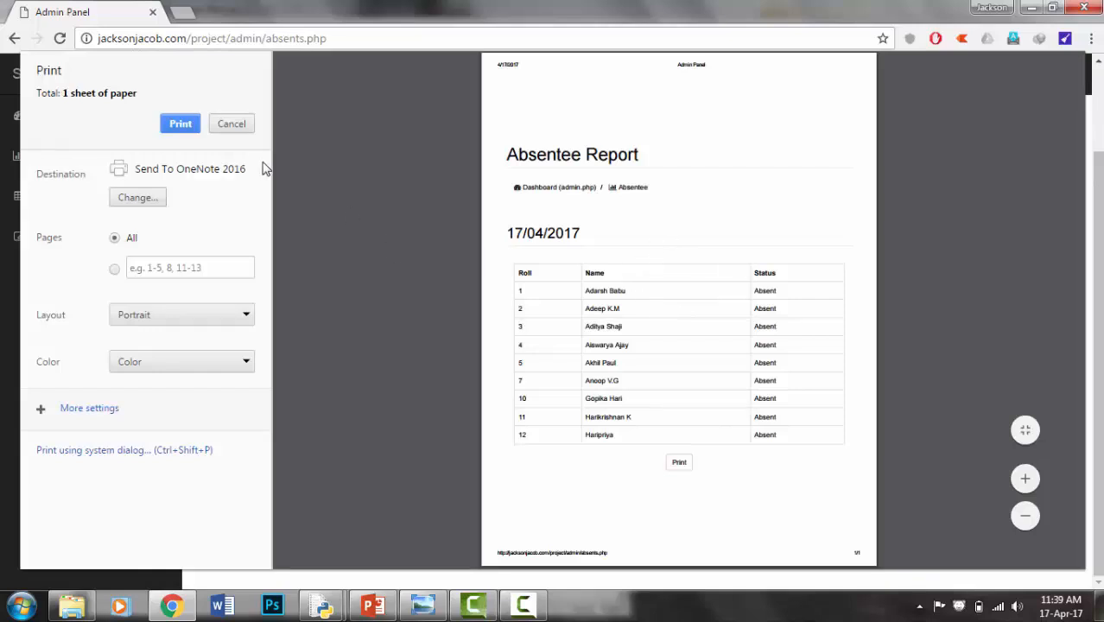
left_click(231, 123)
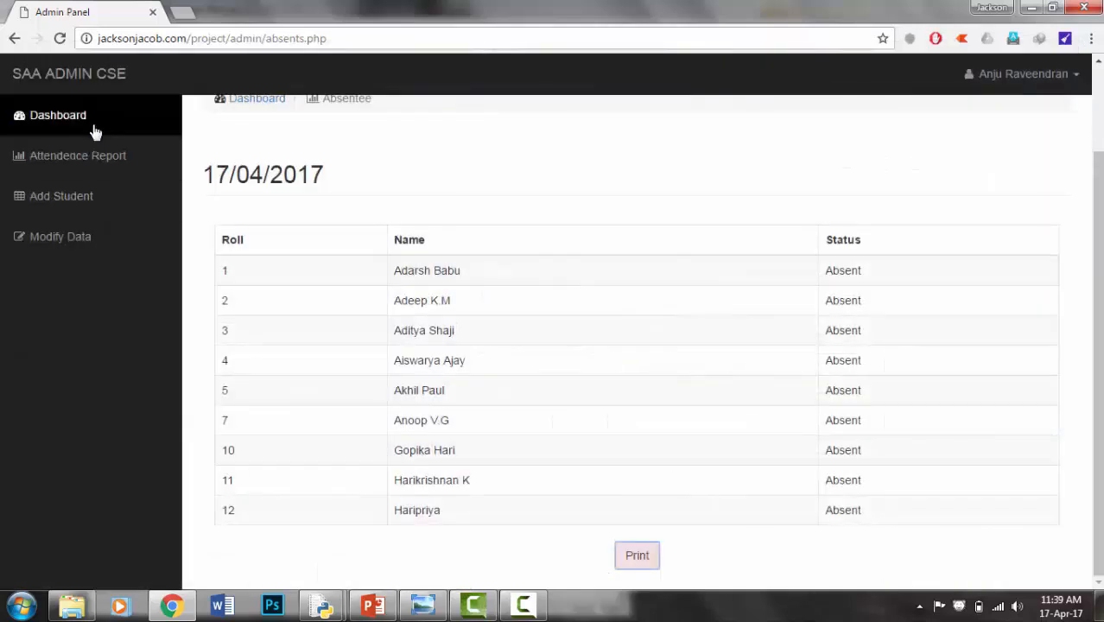
Step: Display the Attendance Report for 05-Apr-2017, showing five present and eight absent
left_click(58, 115)
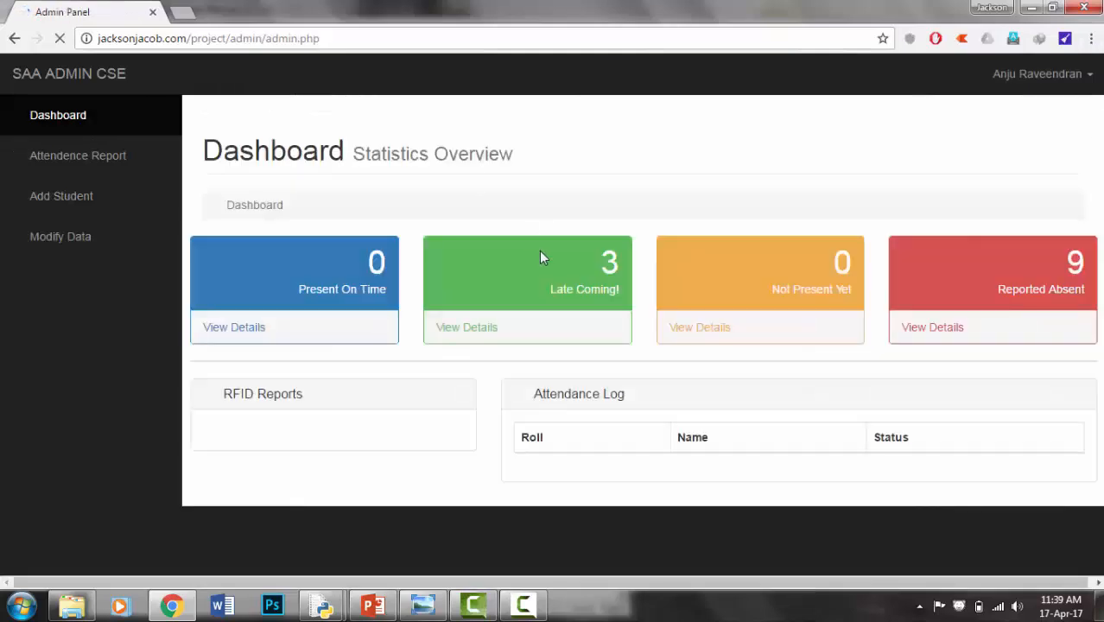
mouse_move(574, 279)
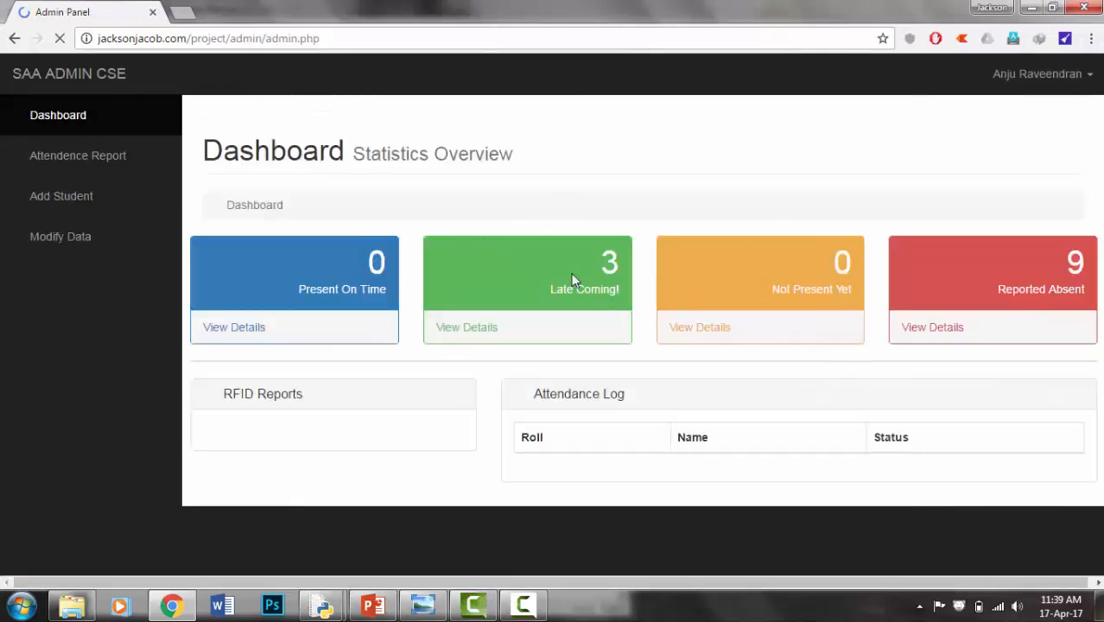
left_click(78, 155)
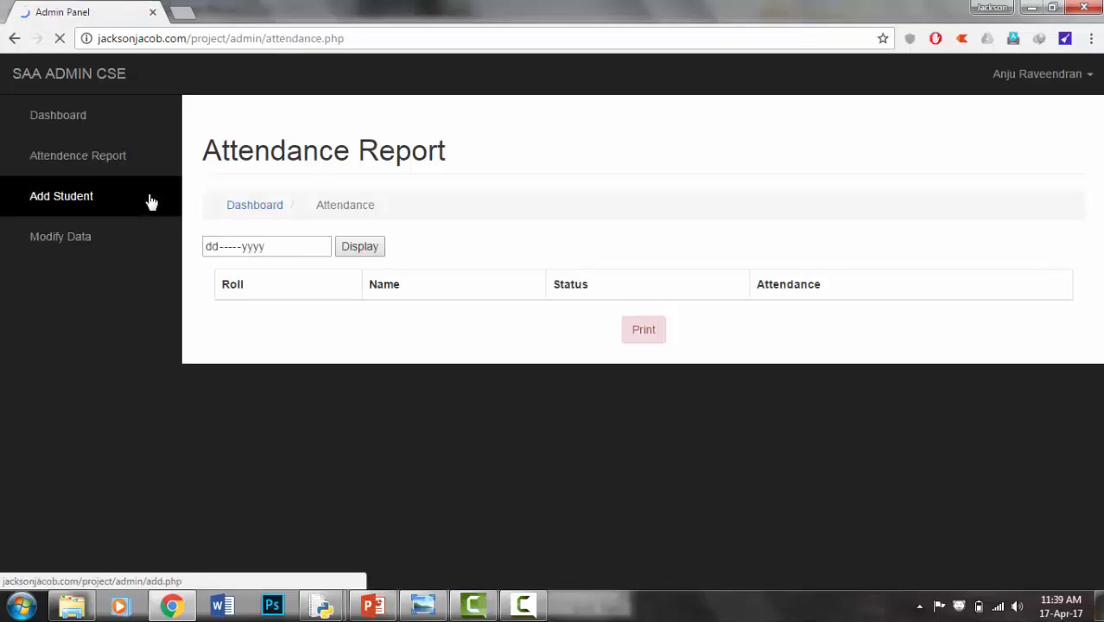
left_click(263, 247)
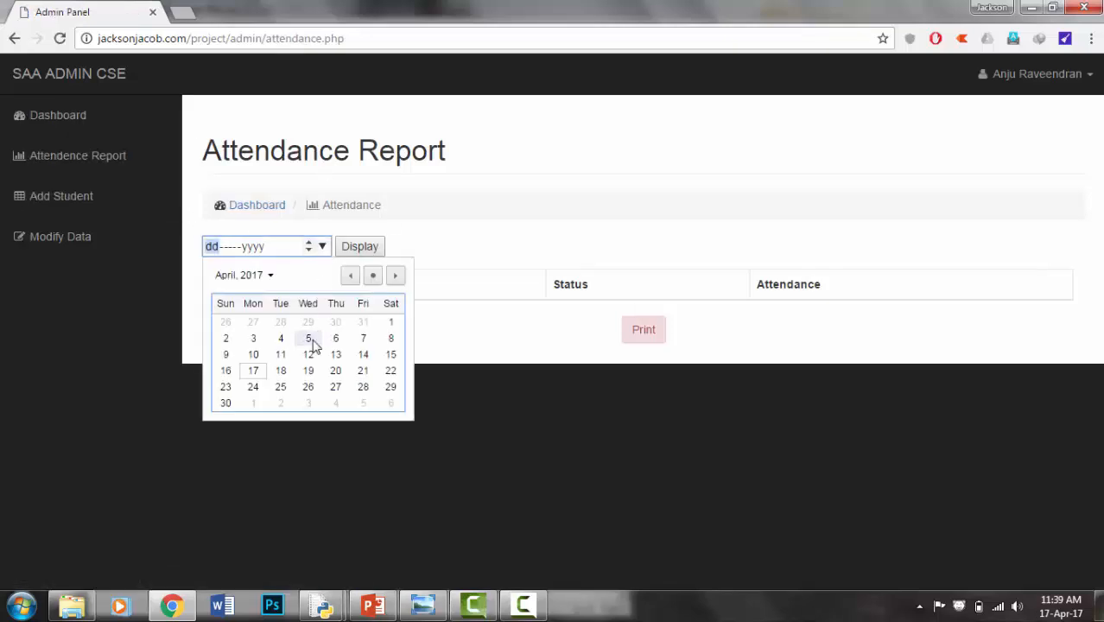
left_click(308, 337)
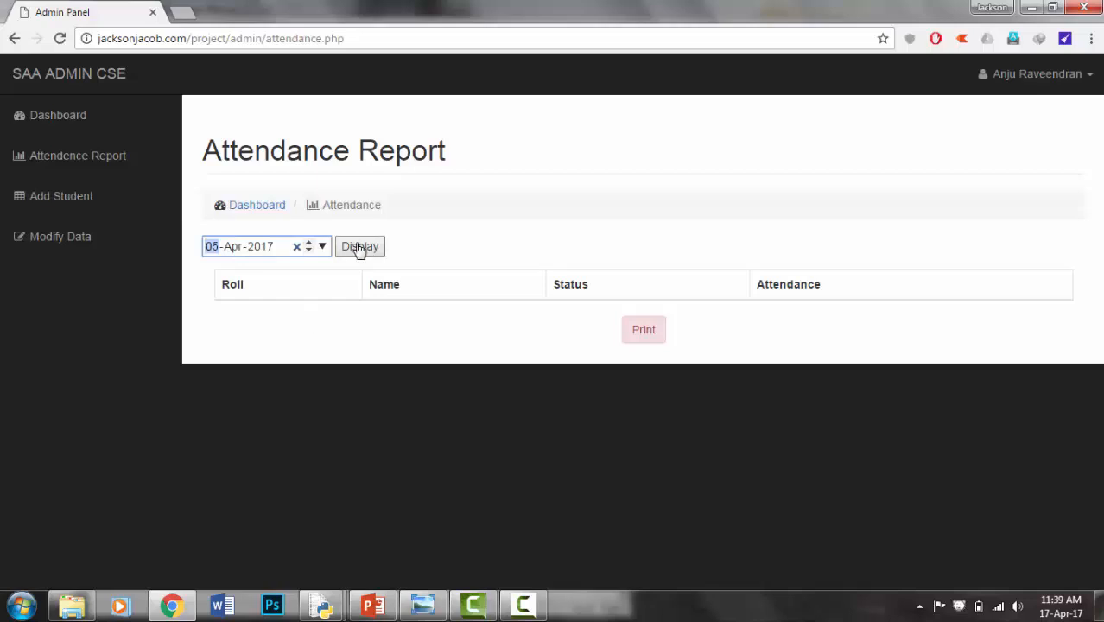
left_click(360, 246)
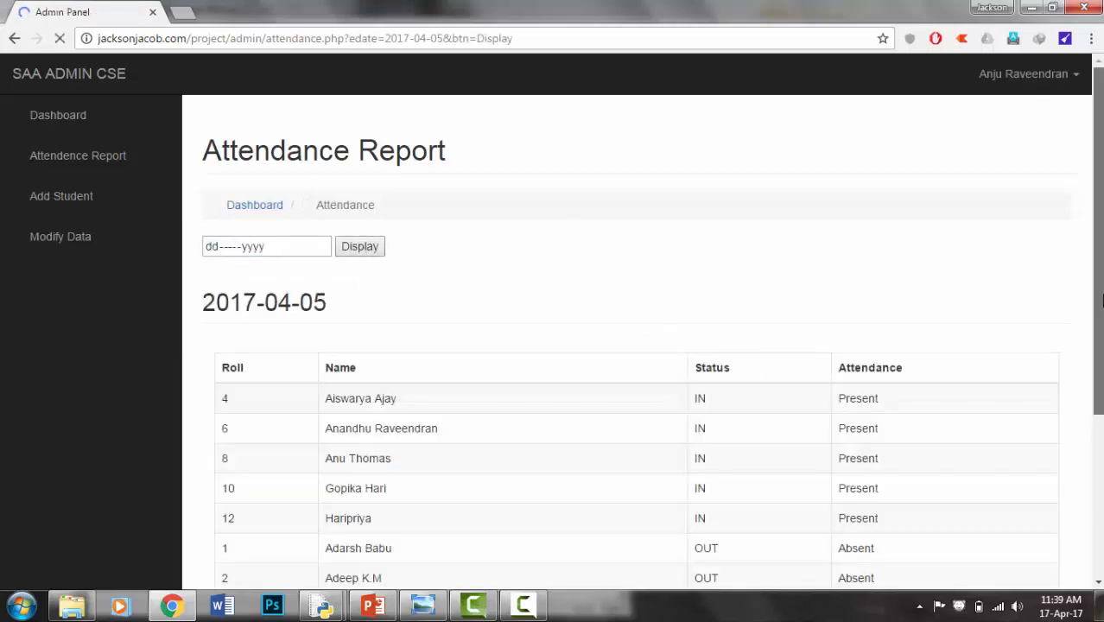
scroll("down", 3)
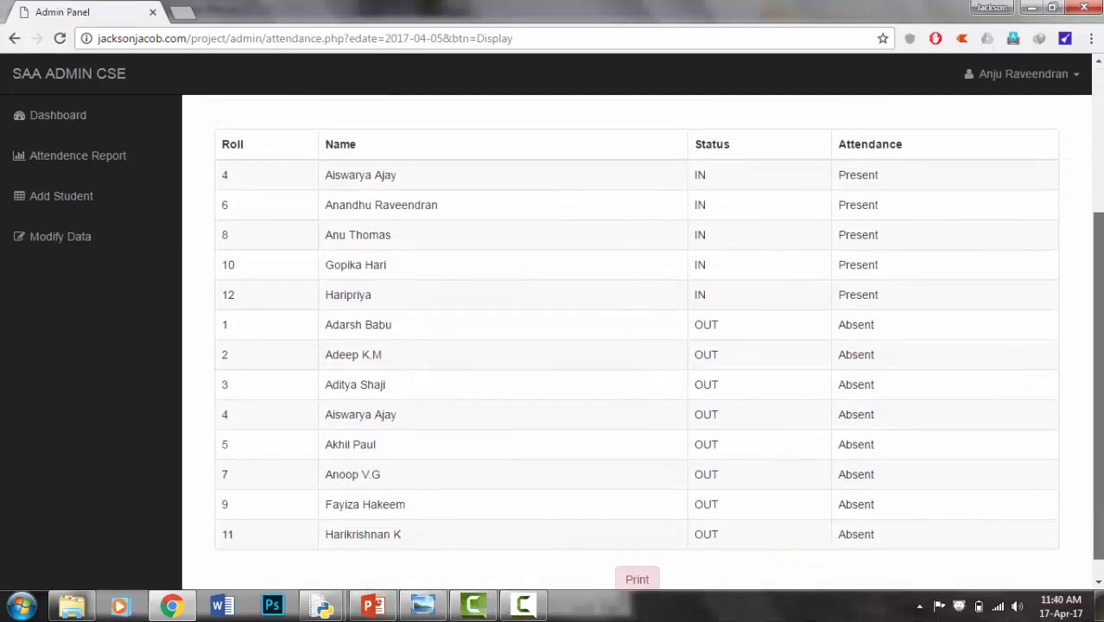
scroll("up", 3)
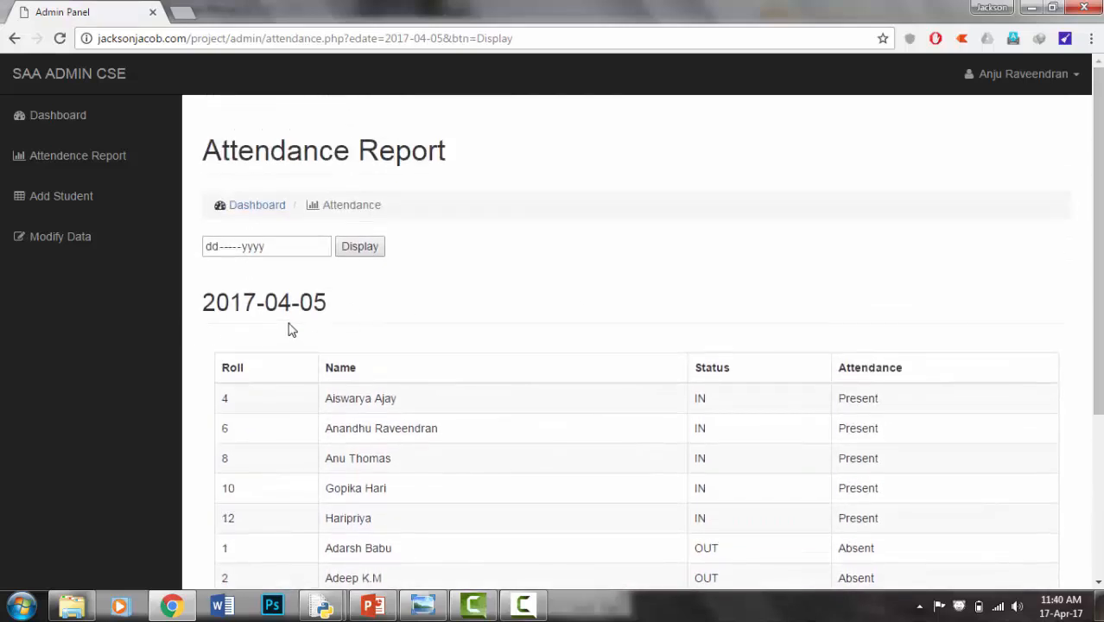
Step: Show the Add Student form with Name, Roll No, Contact, RFID, Branch and Batch fields
left_click(62, 195)
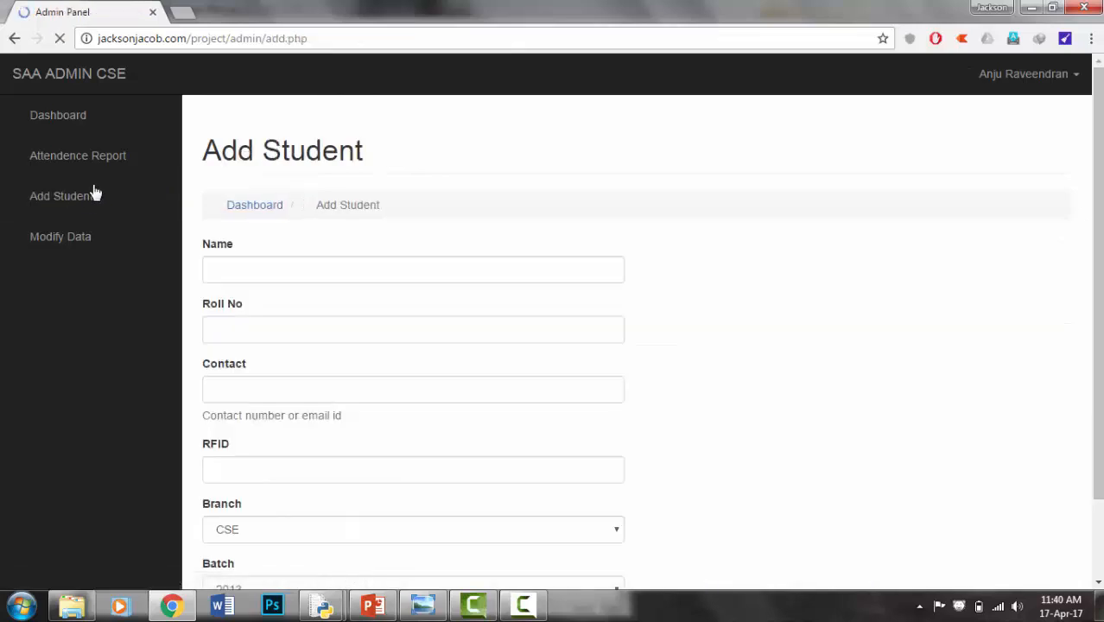
mouse_move(862, 359)
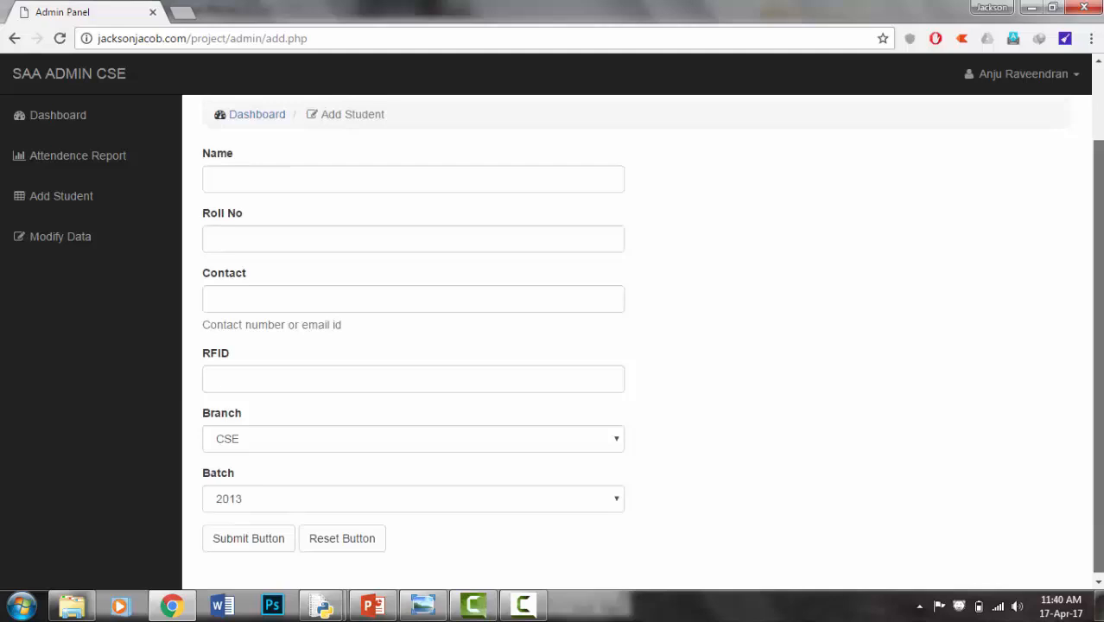
left_click(61, 196)
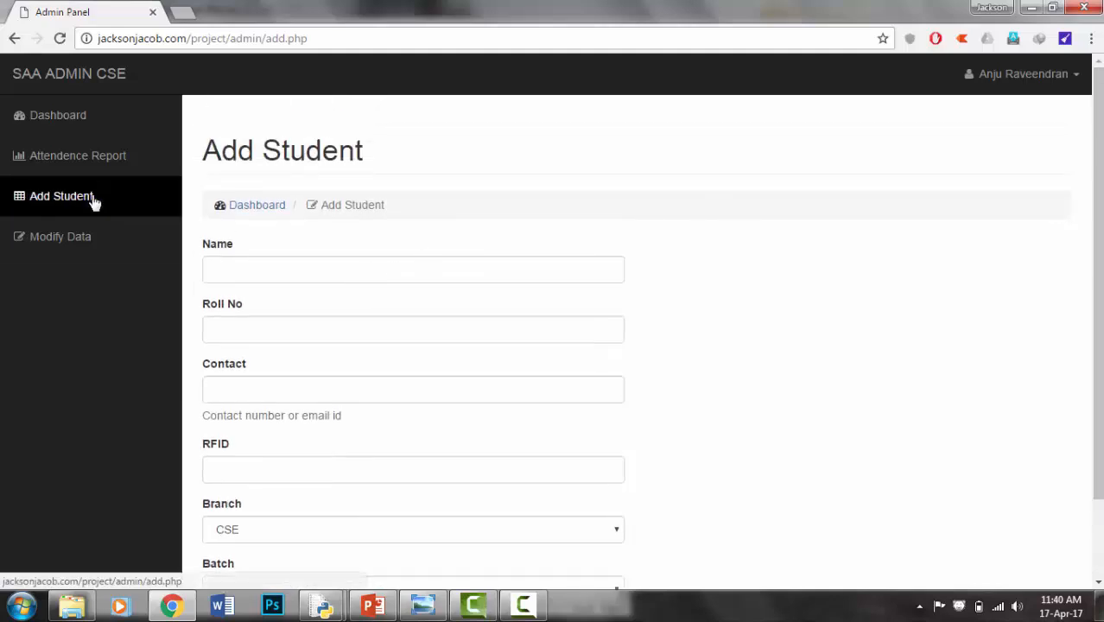
left_click(61, 236)
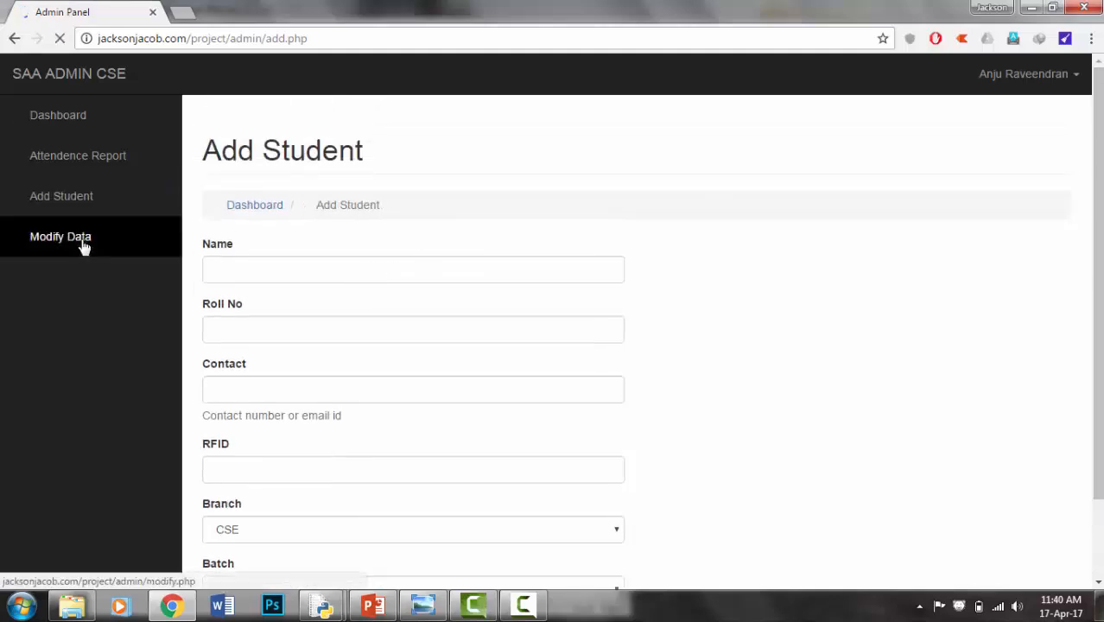
Step: View Modify Attendance's nine absent students and click into its Roll No field
left_click(60, 236)
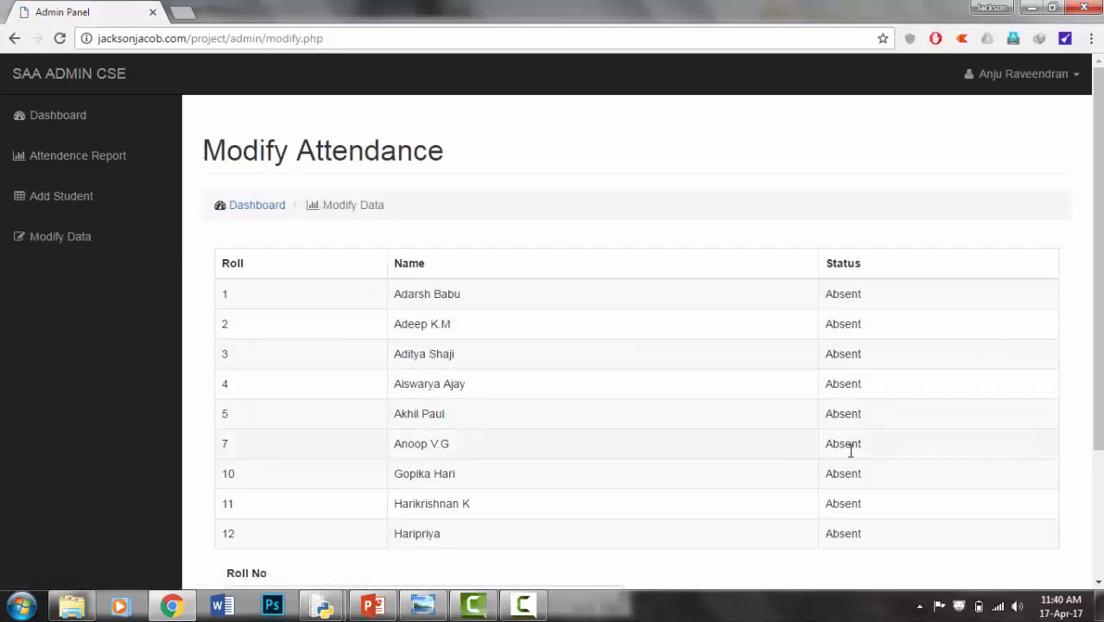
scroll("down", 3)
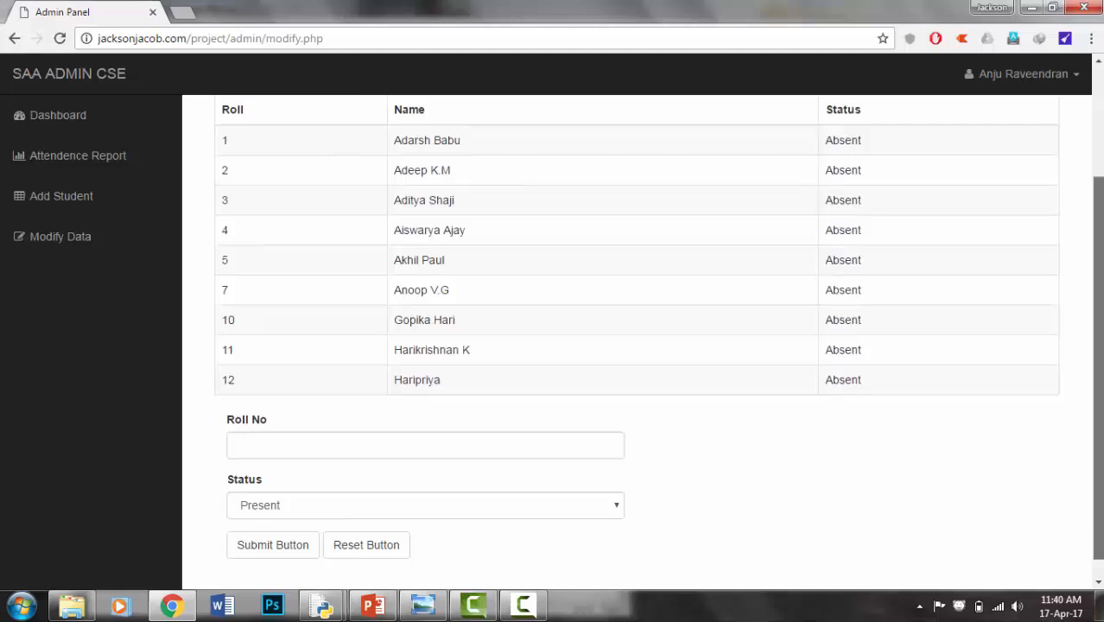
left_click(425, 434)
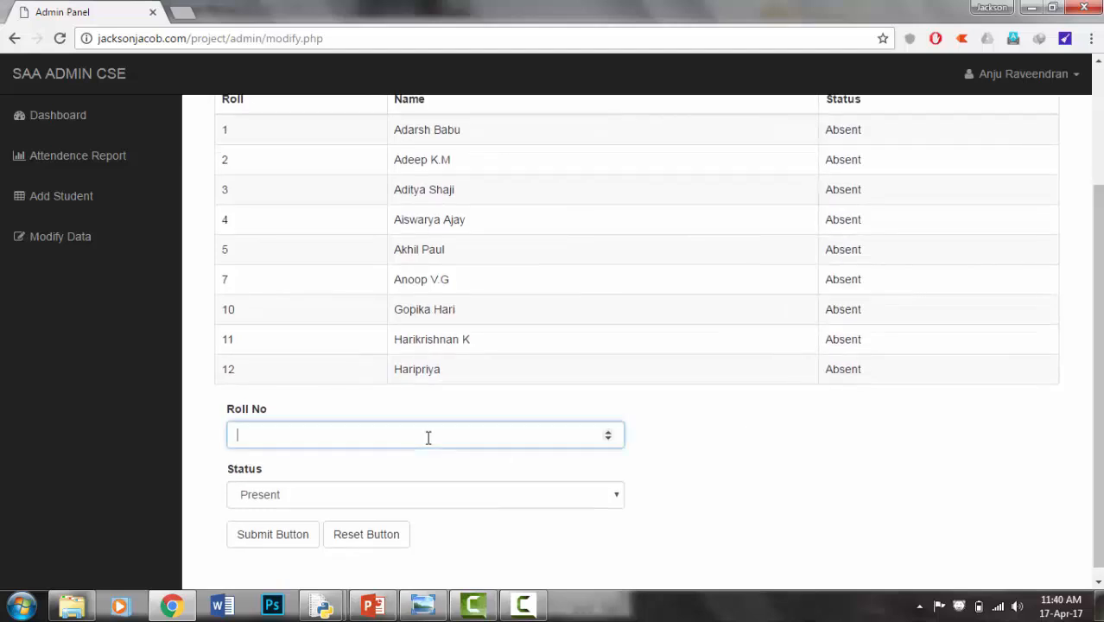
mouse_move(810, 146)
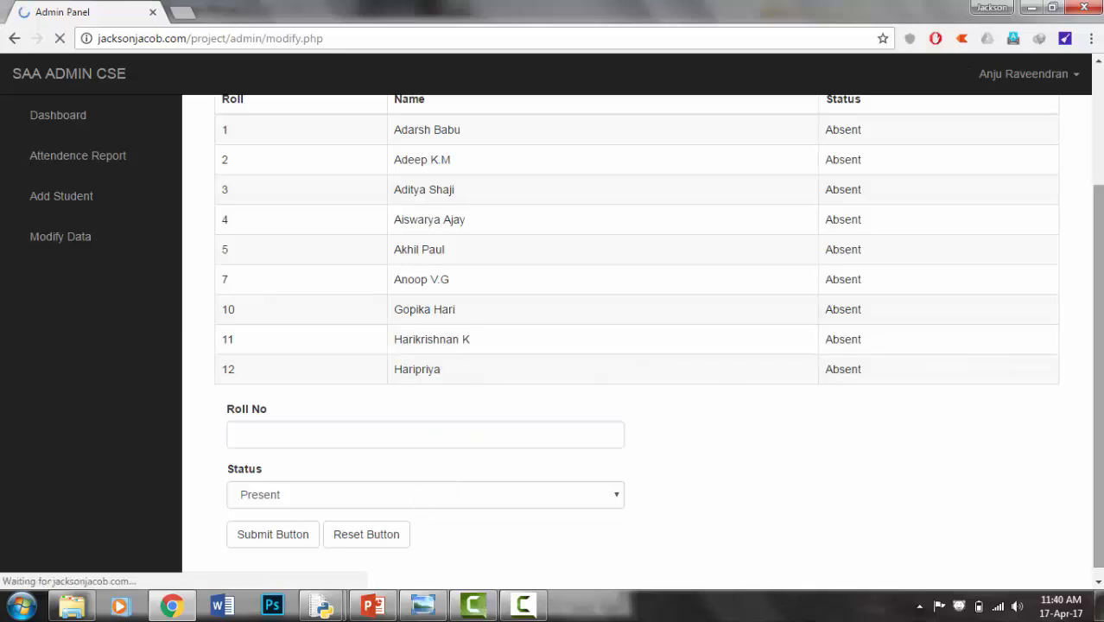
scroll("up", 3)
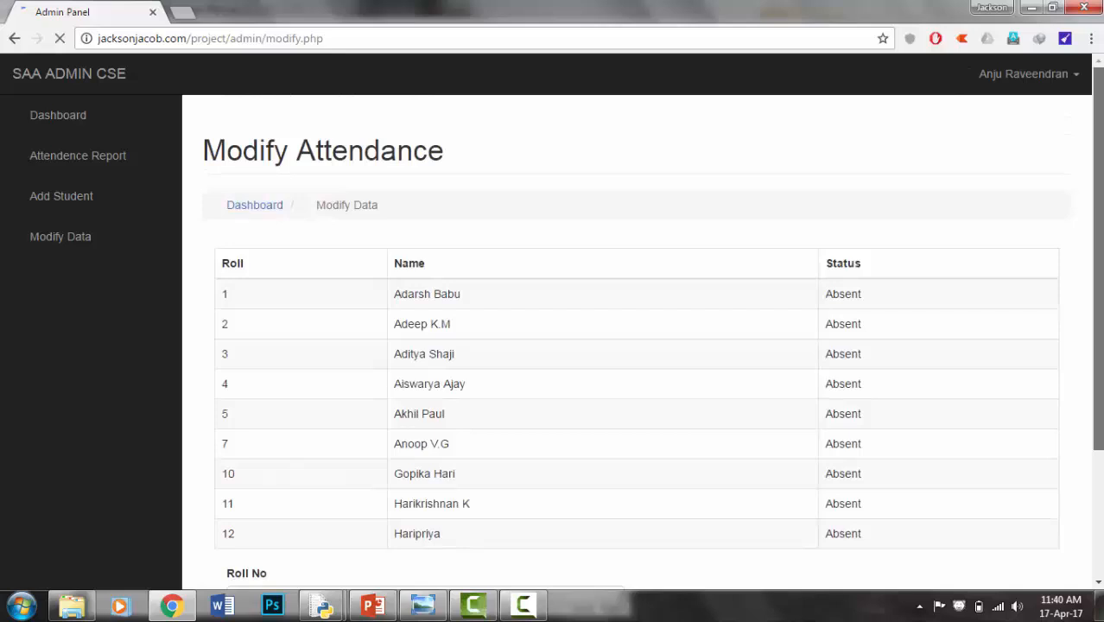
left_click(58, 115)
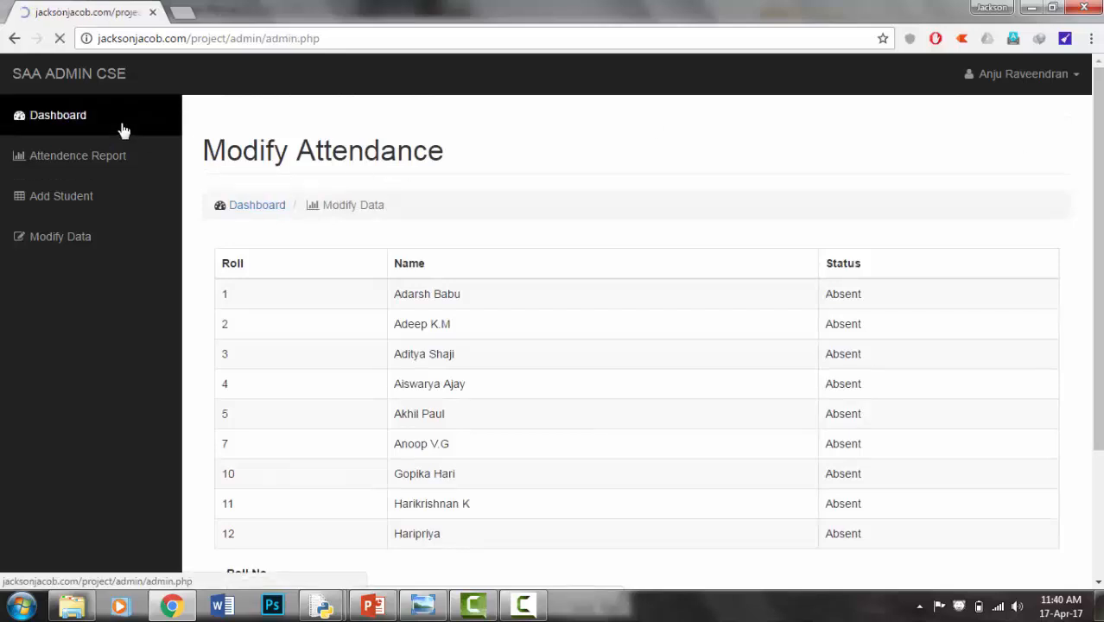
Step: Return to the Dashboard and switch to the User Panel tab for 17/04/2017
left_click(58, 115)
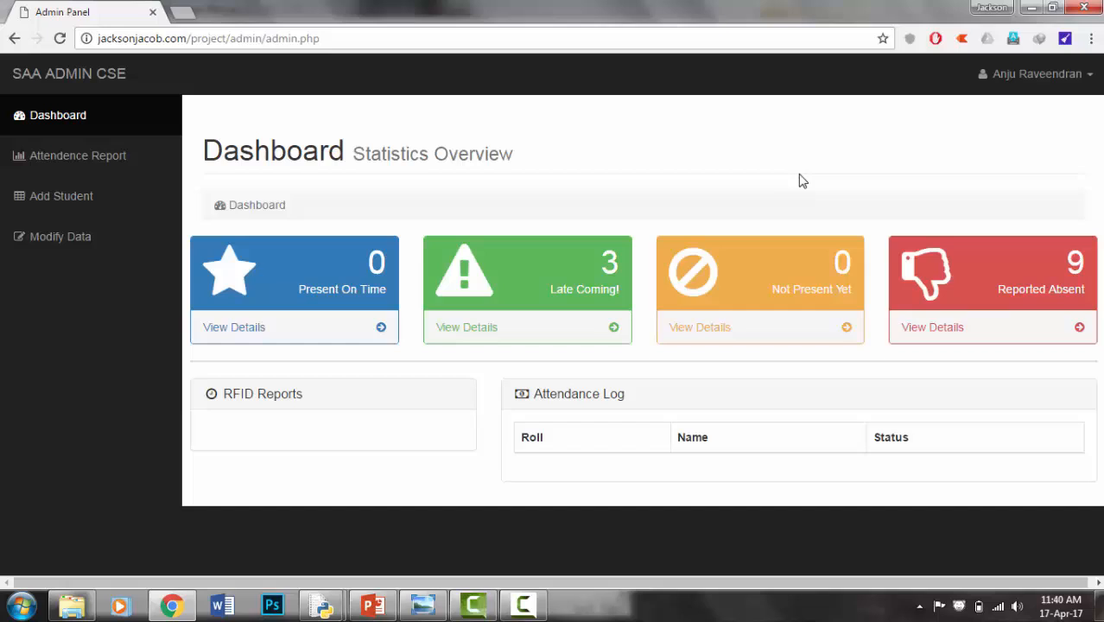
left_click(242, 12)
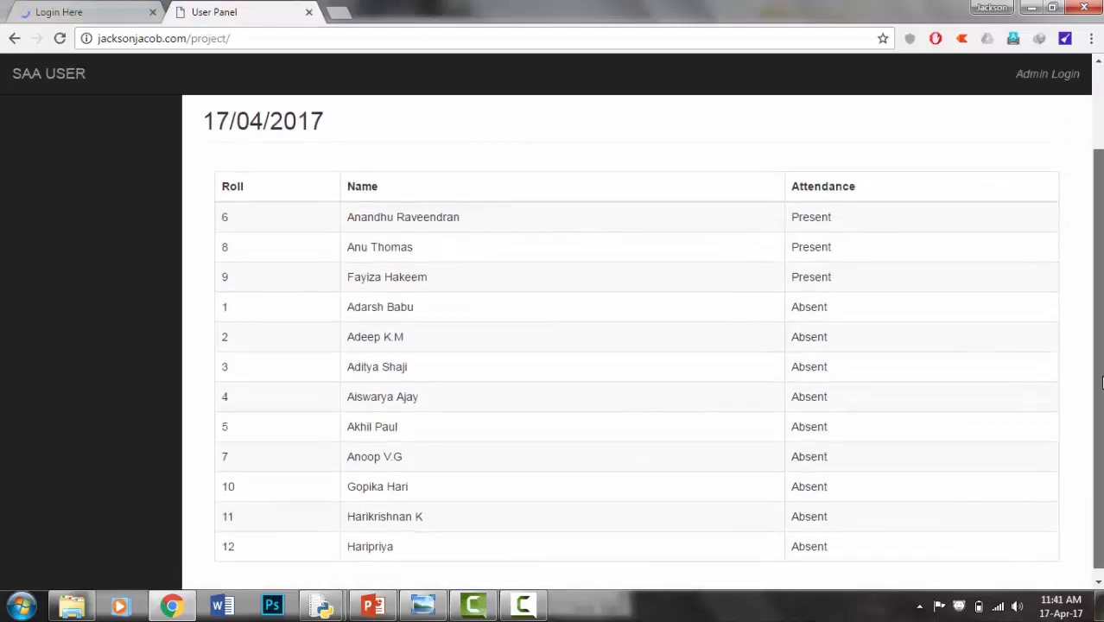
Step: Log back in as 'anju' to reach the dashboard showing 3 late and 9 absent
scroll("up", 3)
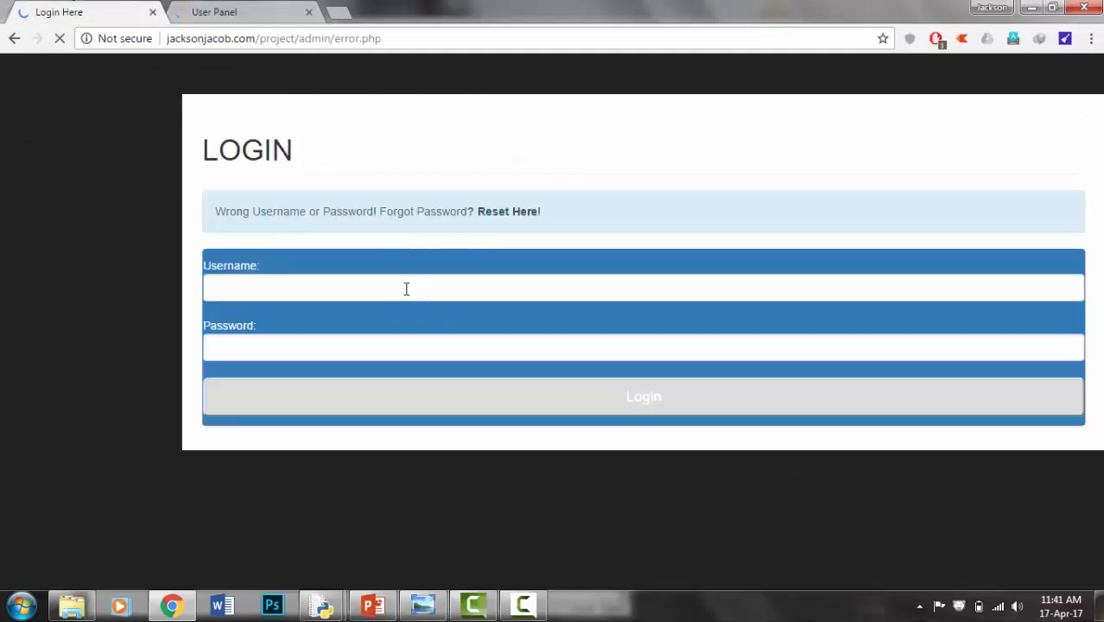
left_click(405, 287)
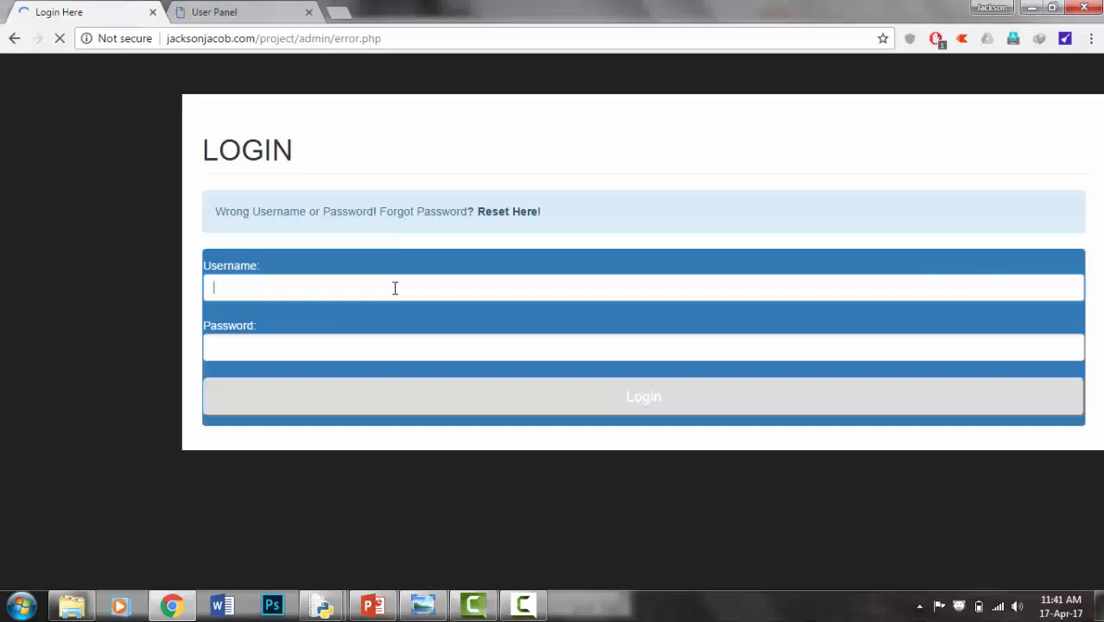
type("anju")
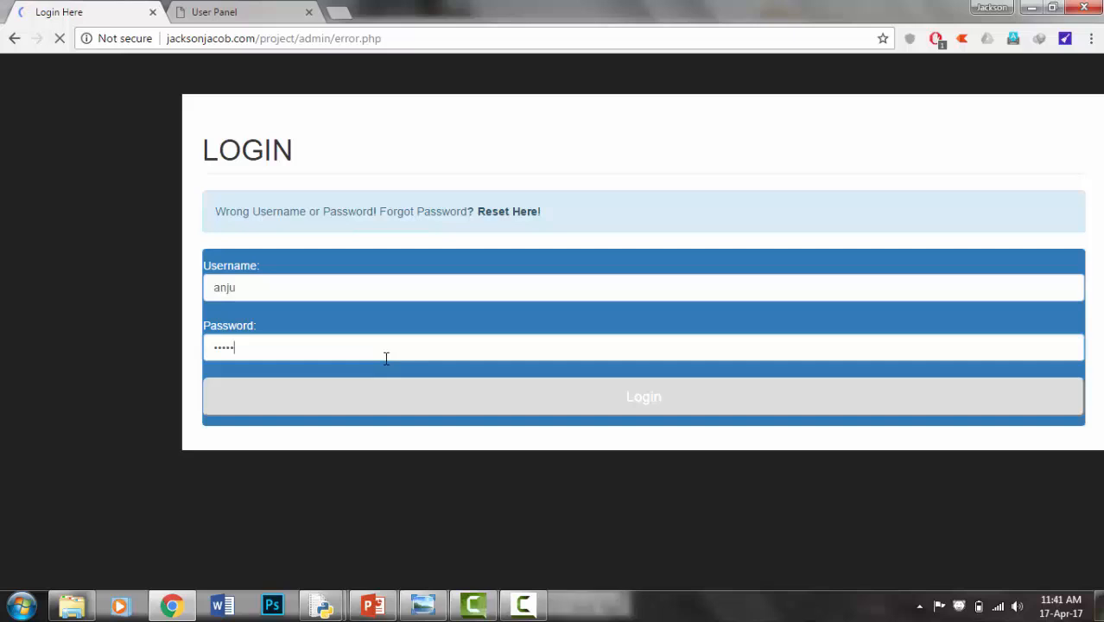
type("x")
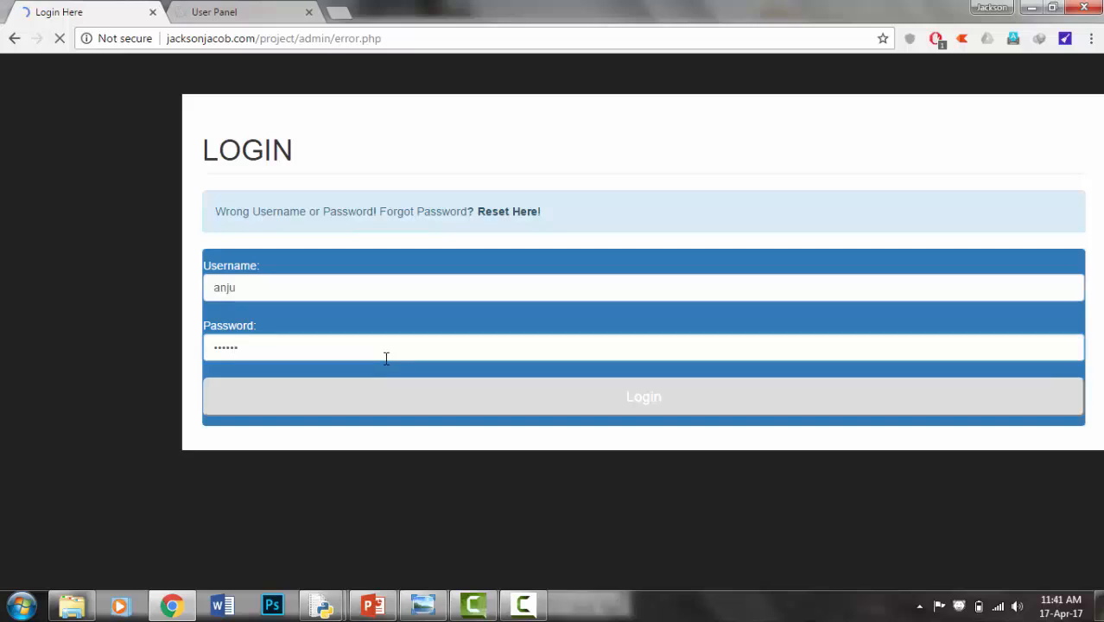
left_click(643, 397)
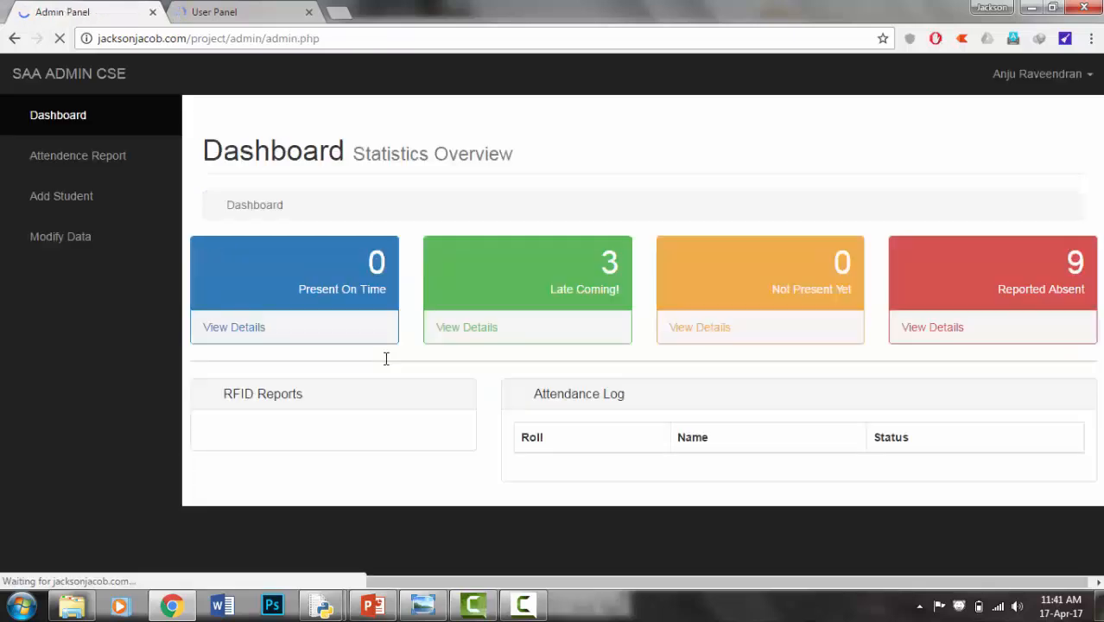